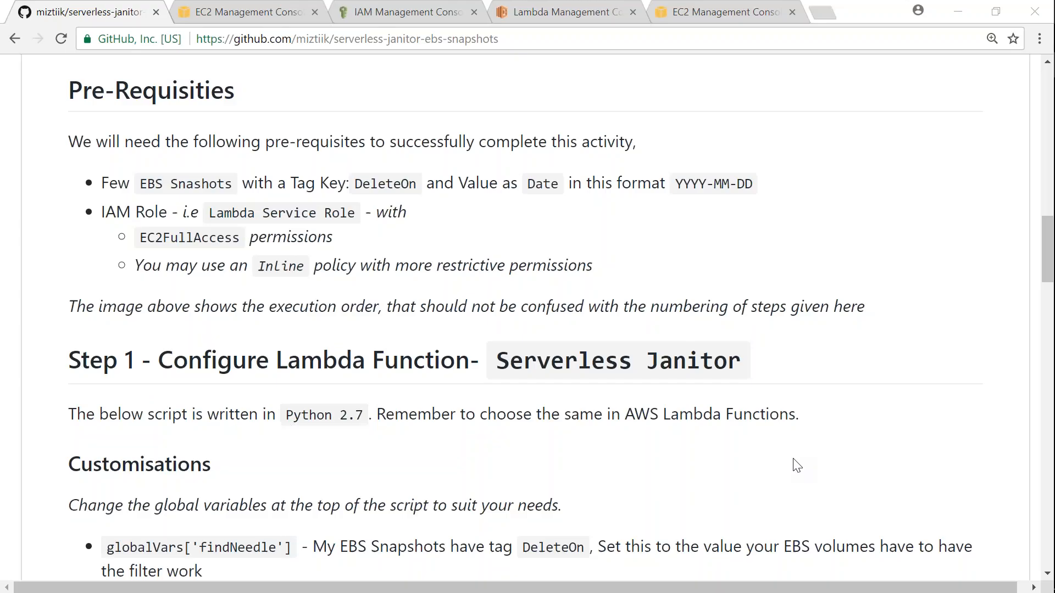
mouse_move(656, 469)
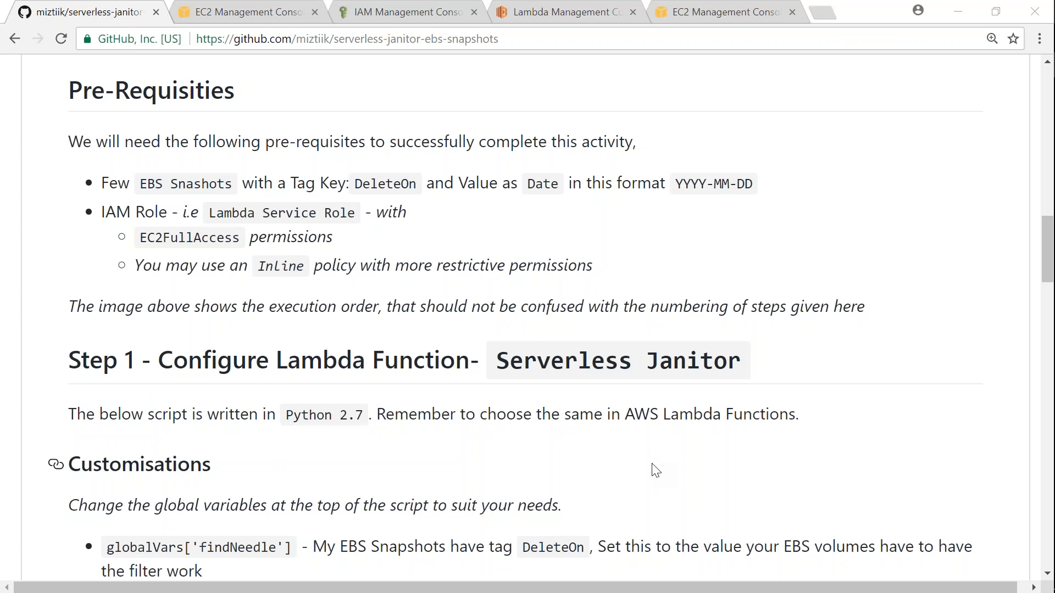
mouse_move(358, 186)
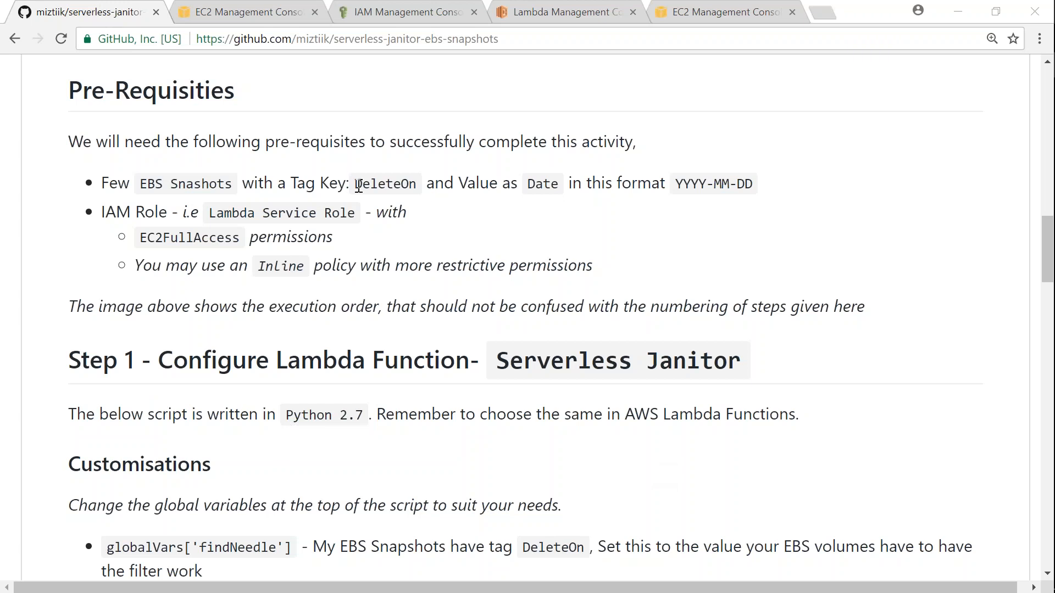
Inspect Snap-1's tags in EC2 to confirm its DeleteOn tag key, then deselect Snap-6.
double_click(385, 184)
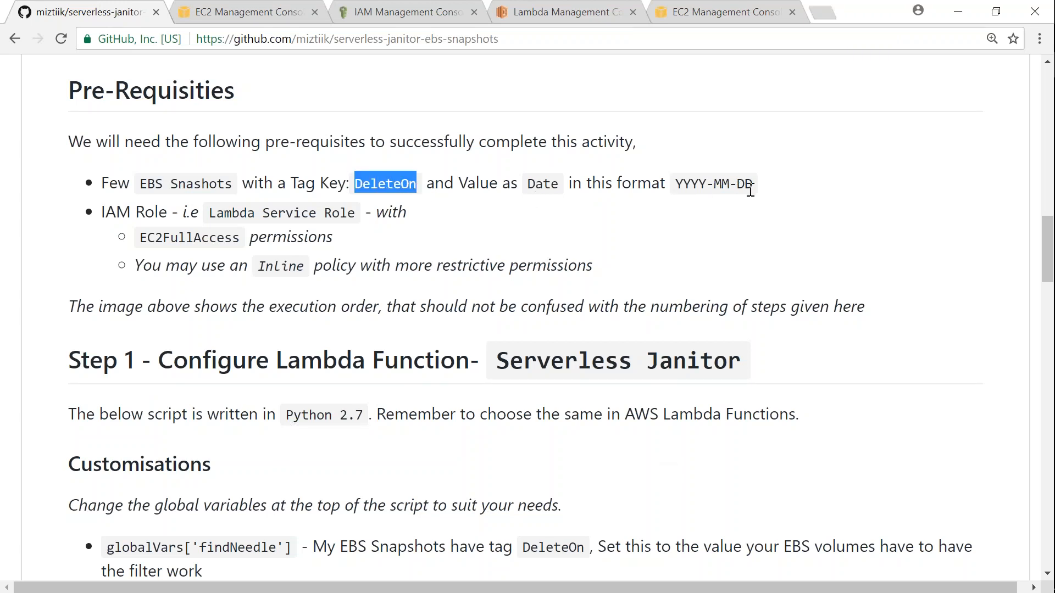
mouse_move(247, 12)
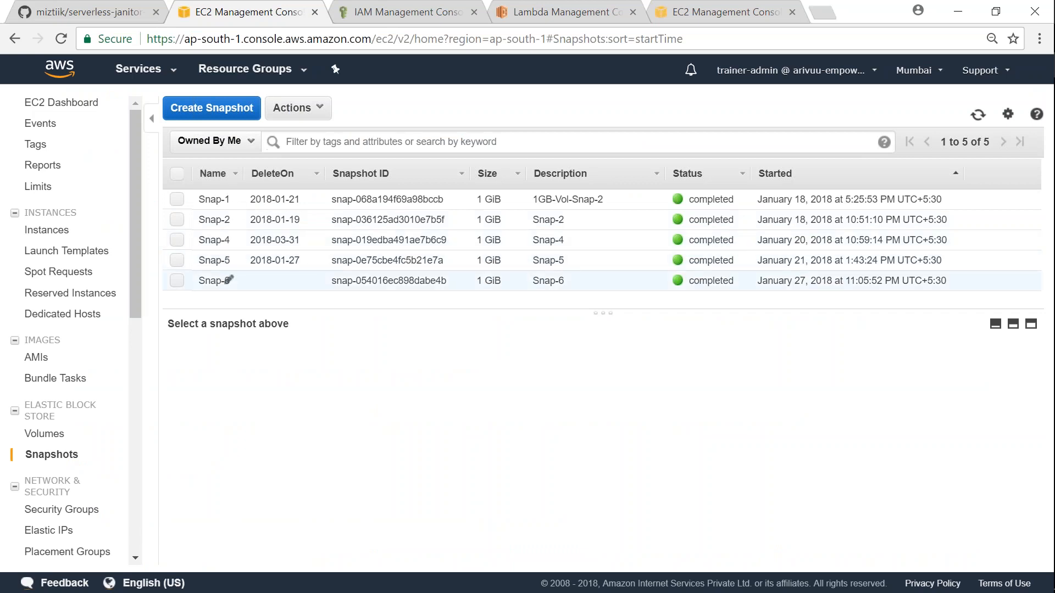
mouse_move(233, 296)
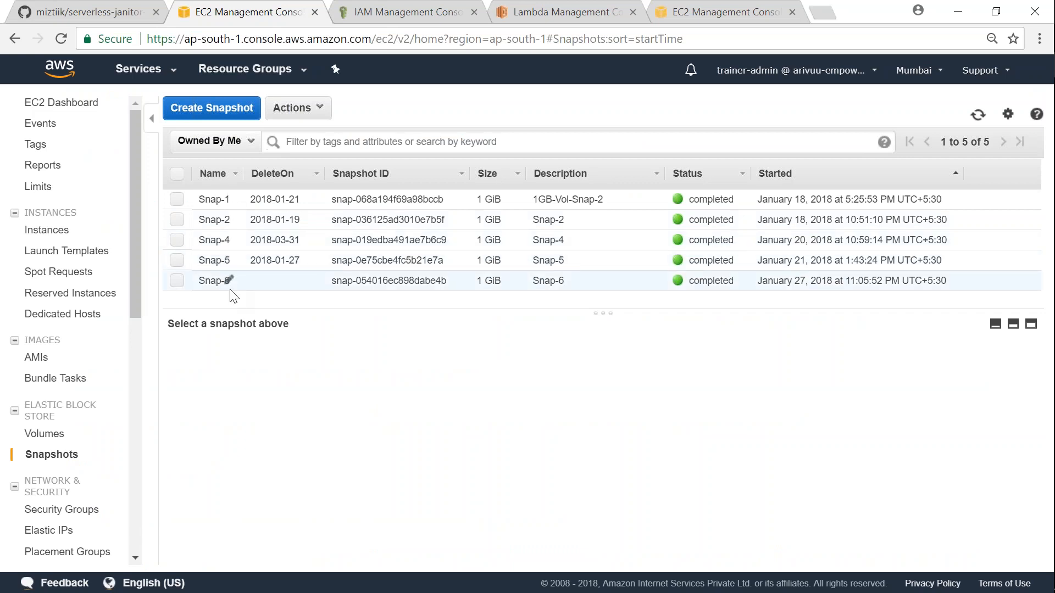
mouse_move(308, 178)
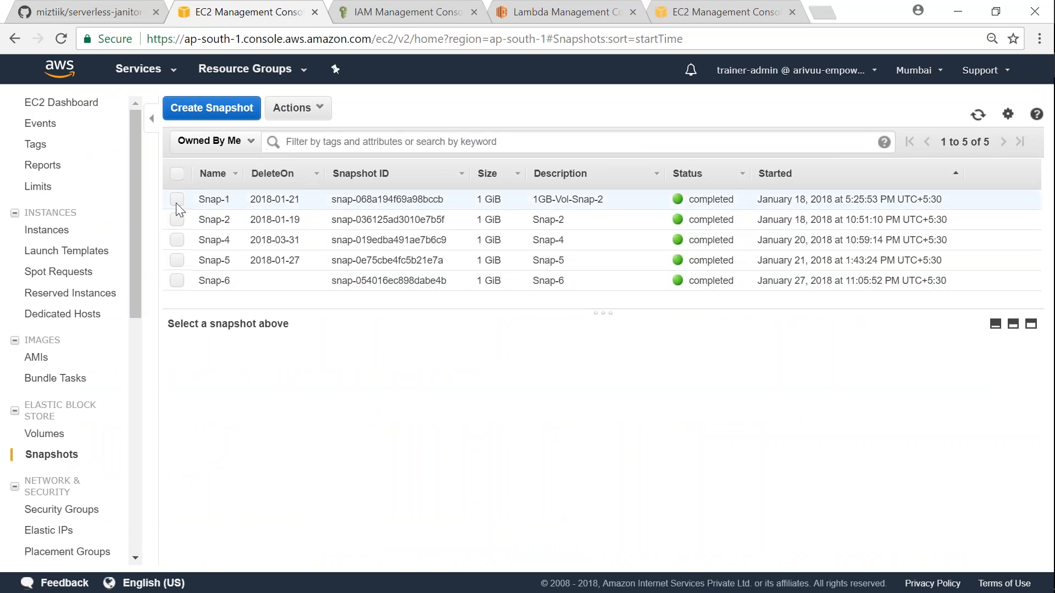
click(178, 198)
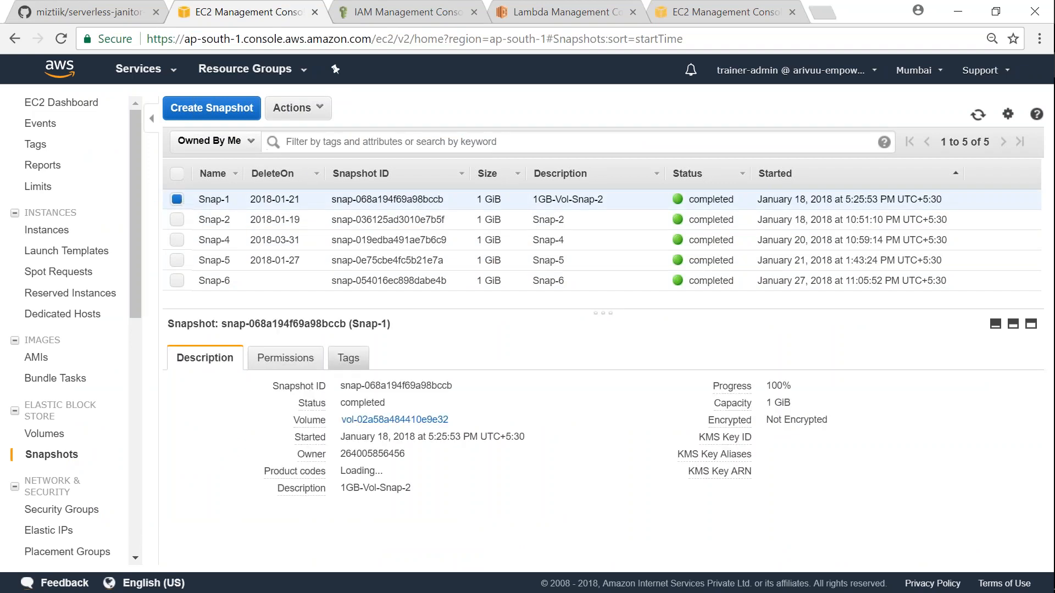
click(344, 357)
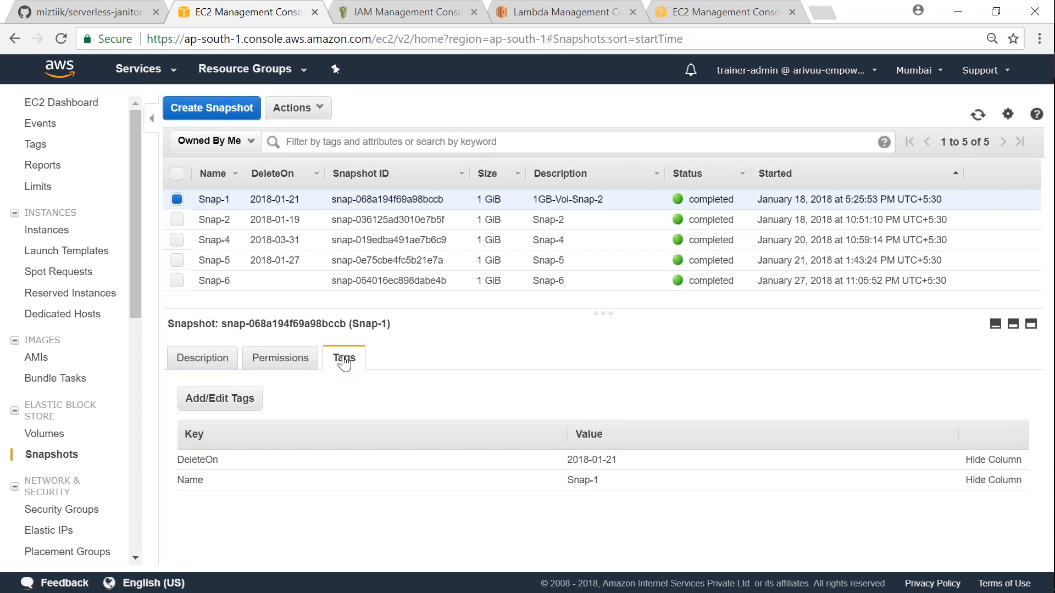
double_click(197, 459)
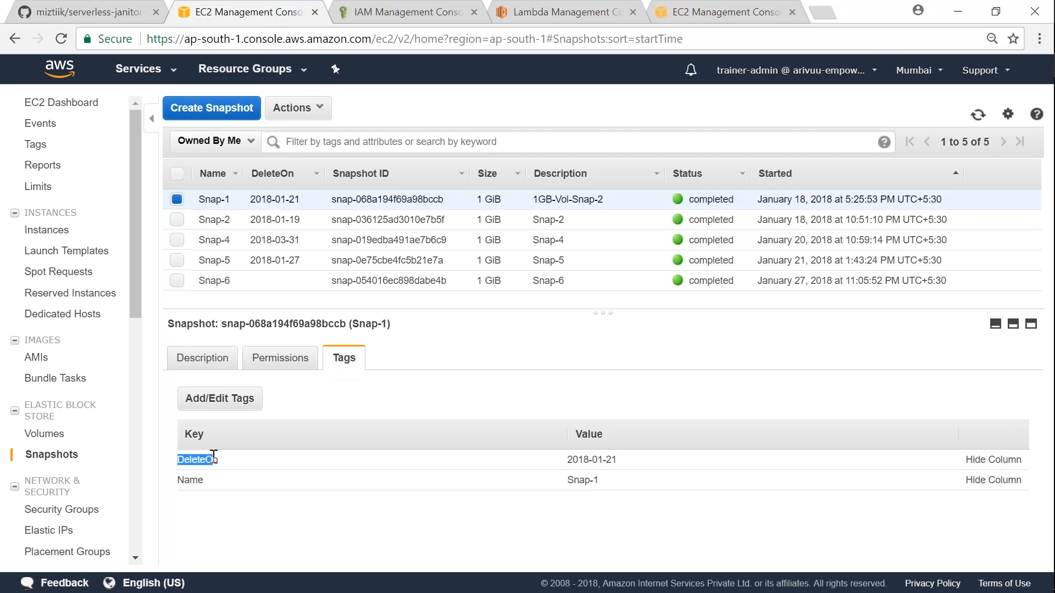
mouse_move(616, 464)
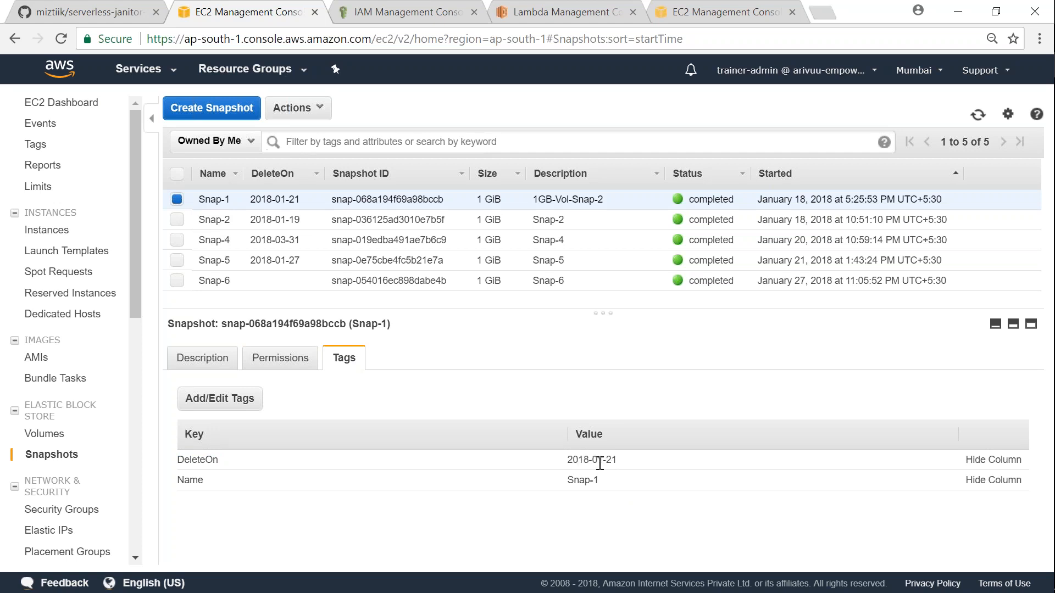
mouse_move(904, 259)
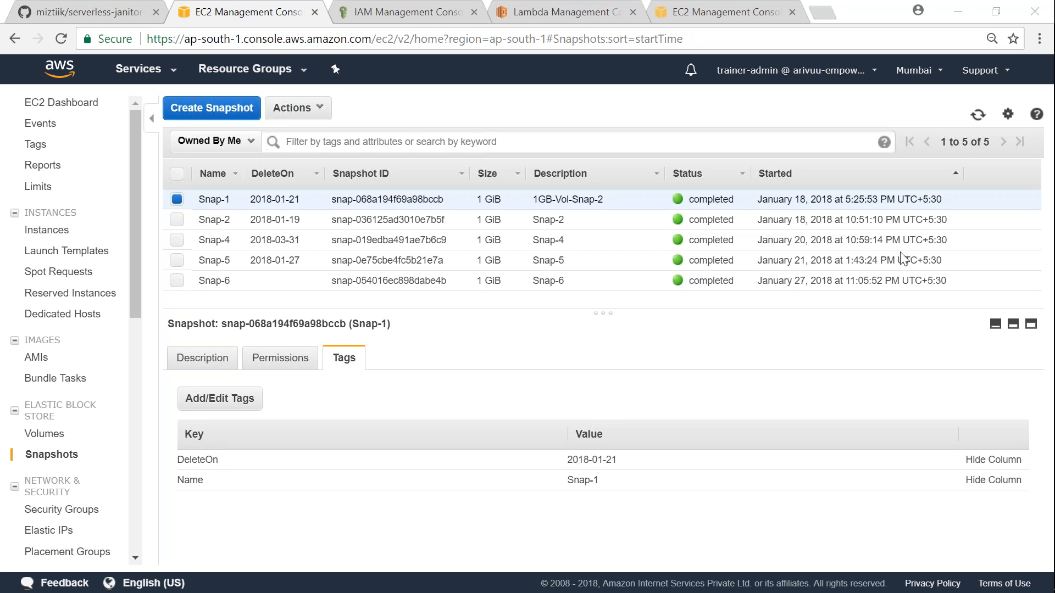
mouse_move(804, 198)
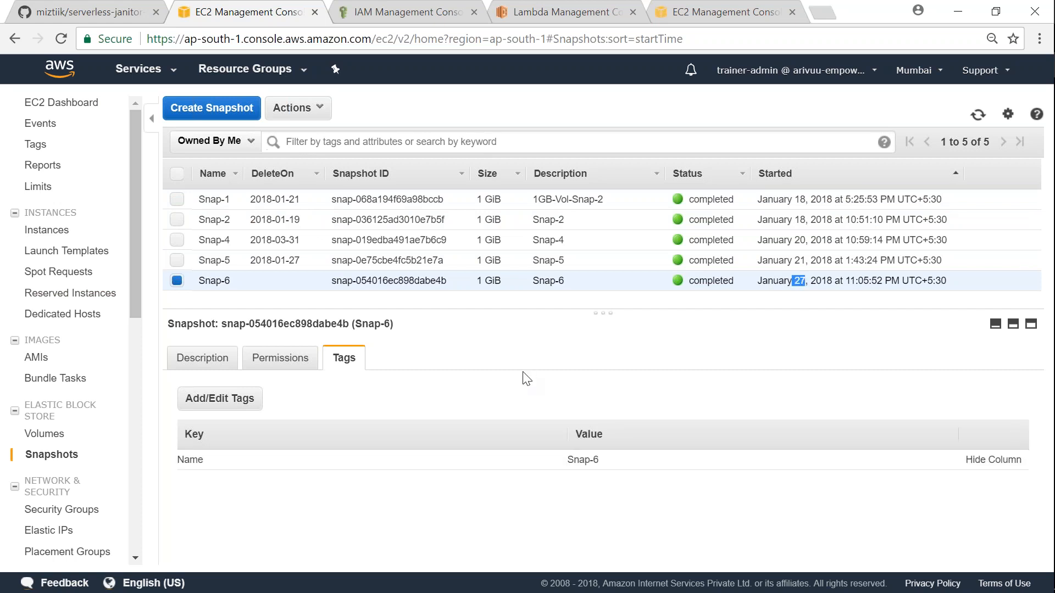
mouse_move(519, 358)
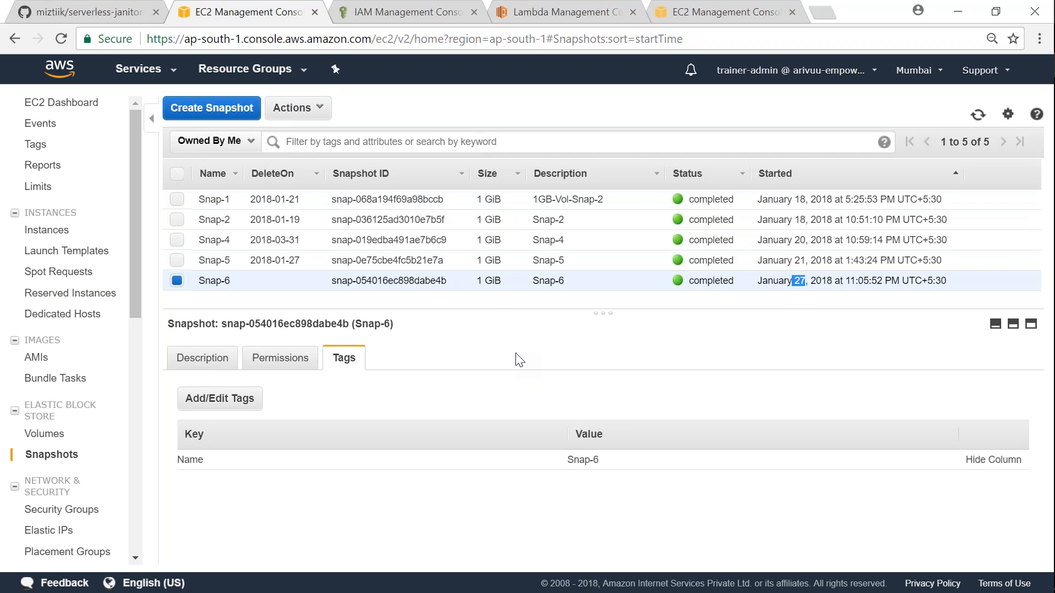
mouse_move(181, 290)
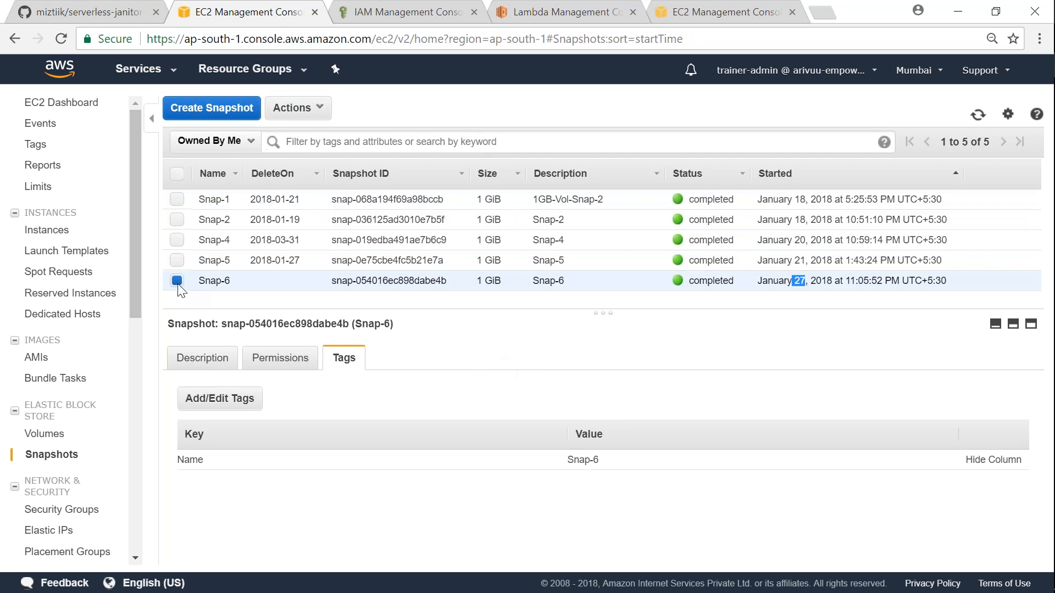
click(178, 280)
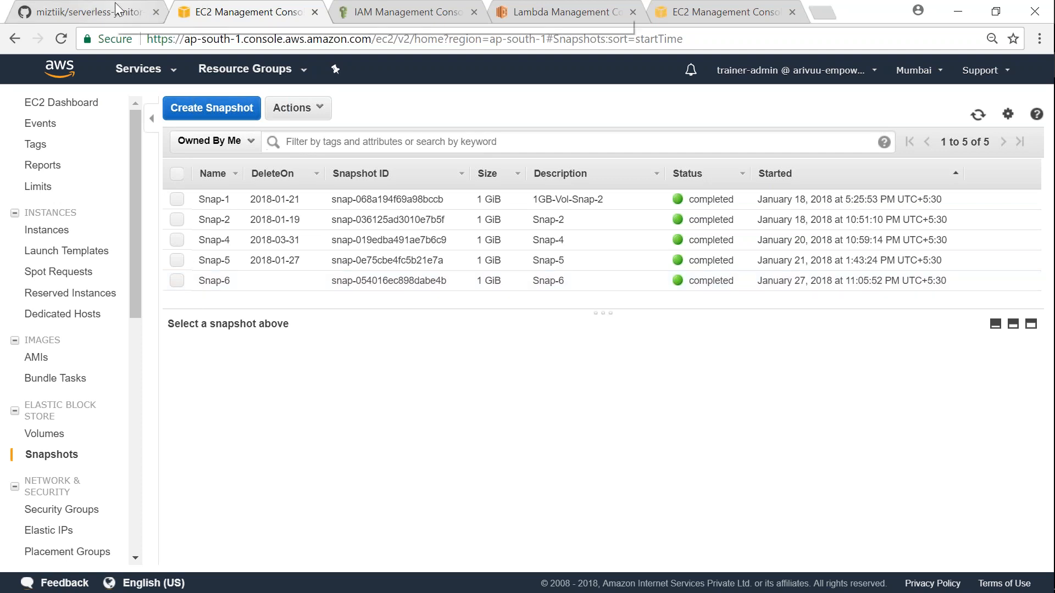
Return to the GitHub README and highlight the EBS snapshots prerequisite.
click(81, 11)
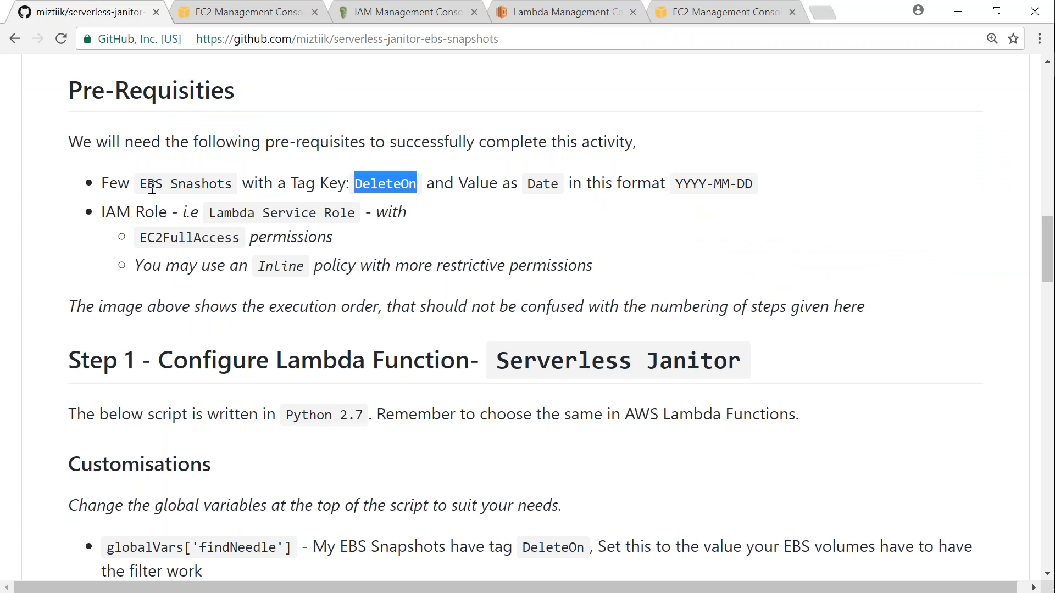
double_click(154, 184)
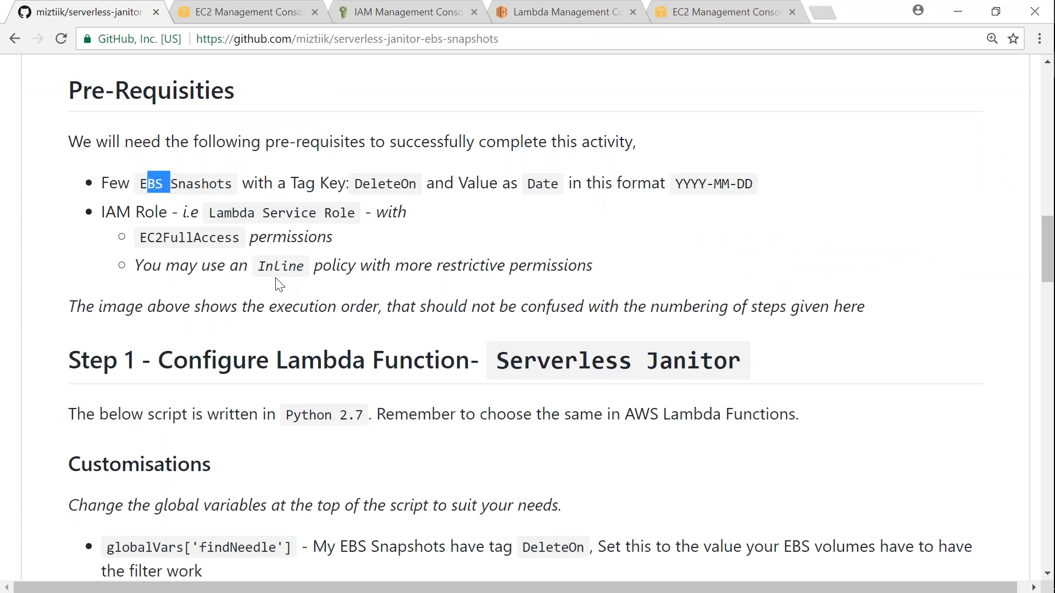
mouse_move(396, 12)
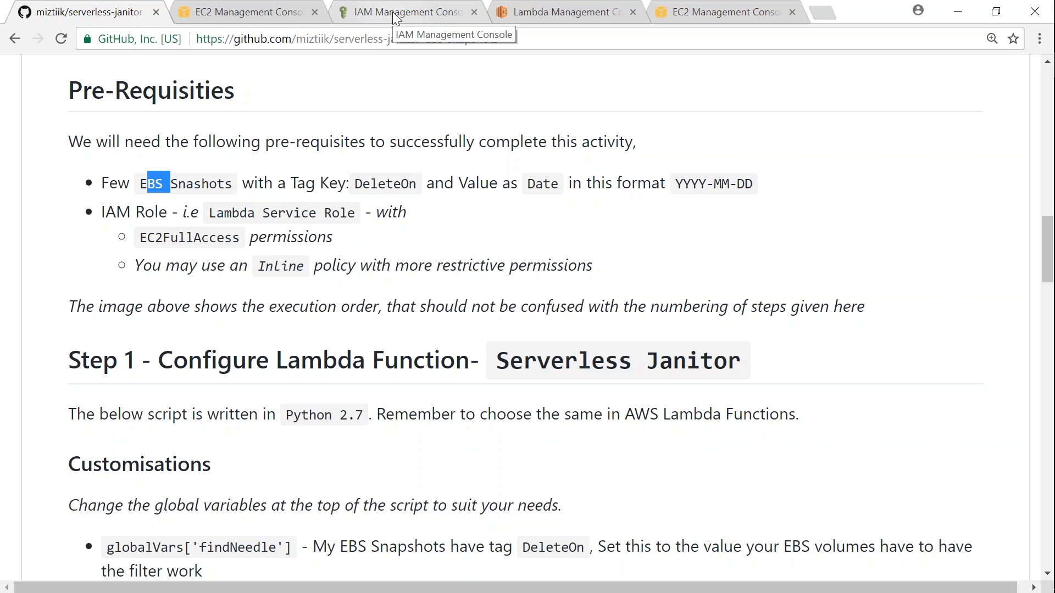
Show the serverless-bot-role summary in IAM with its attached AmazonEC2FullAccess policy.
click(404, 12)
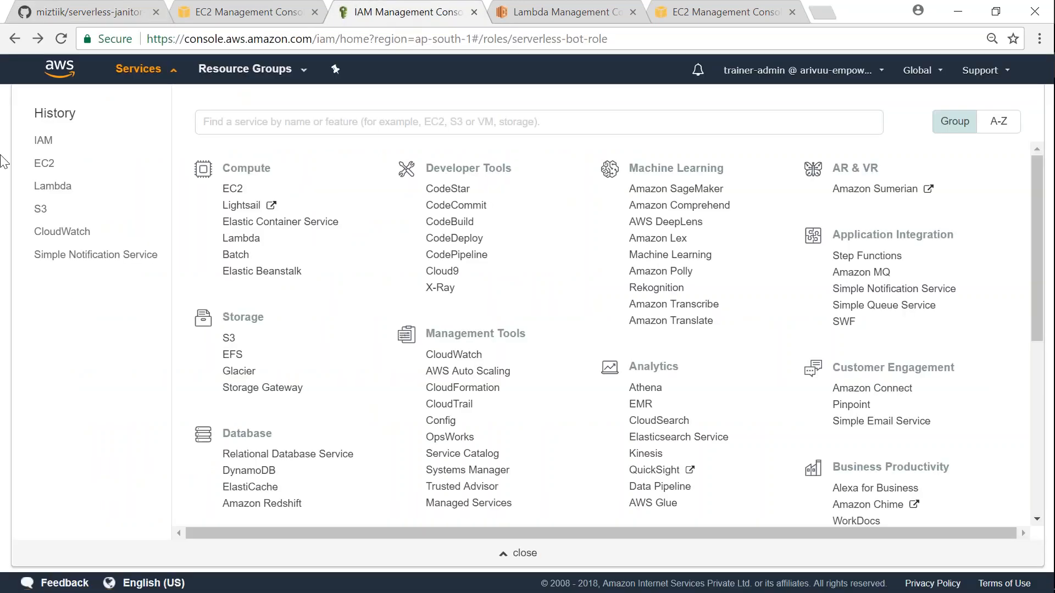
click(524, 553)
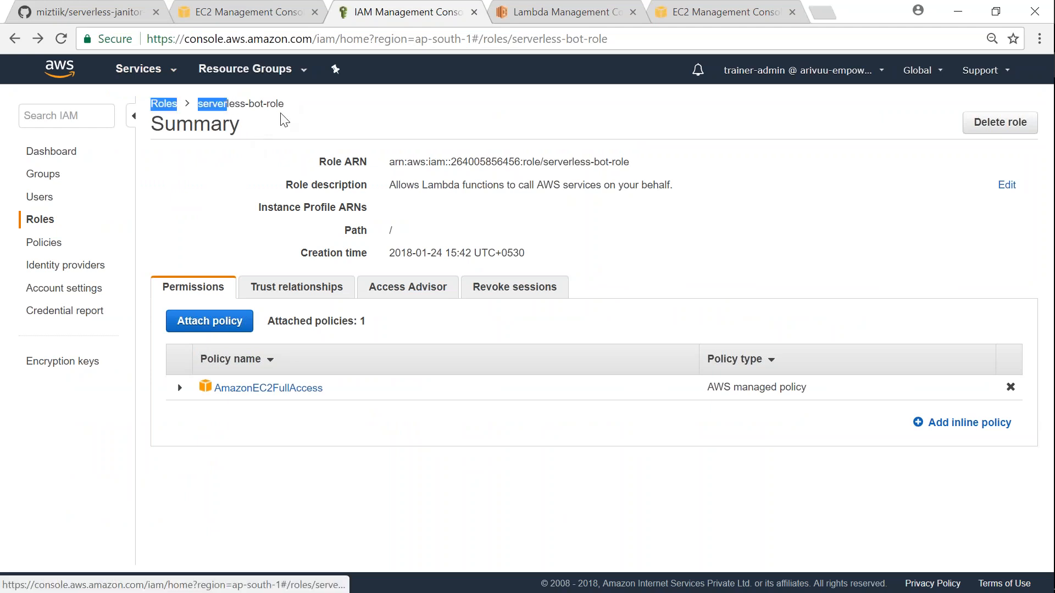
mouse_move(267, 400)
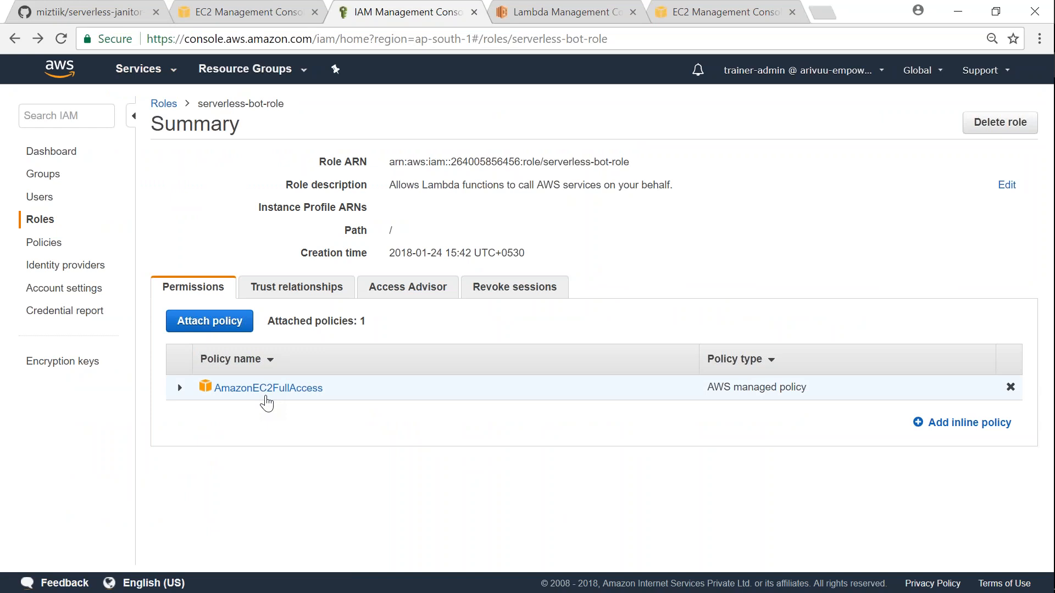
mouse_move(108, 9)
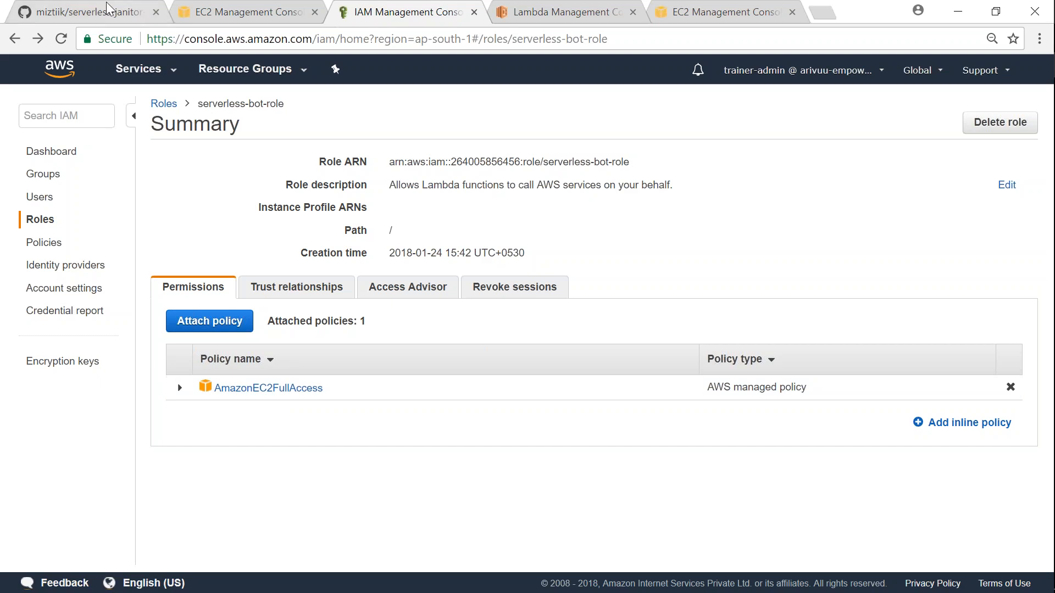
click(80, 12)
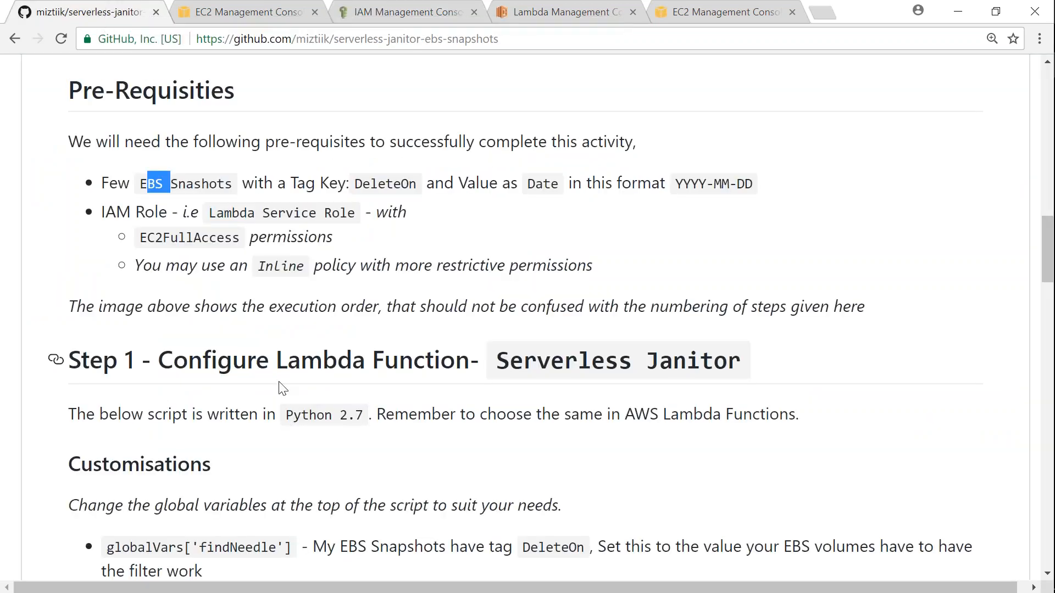
scroll(up, 3)
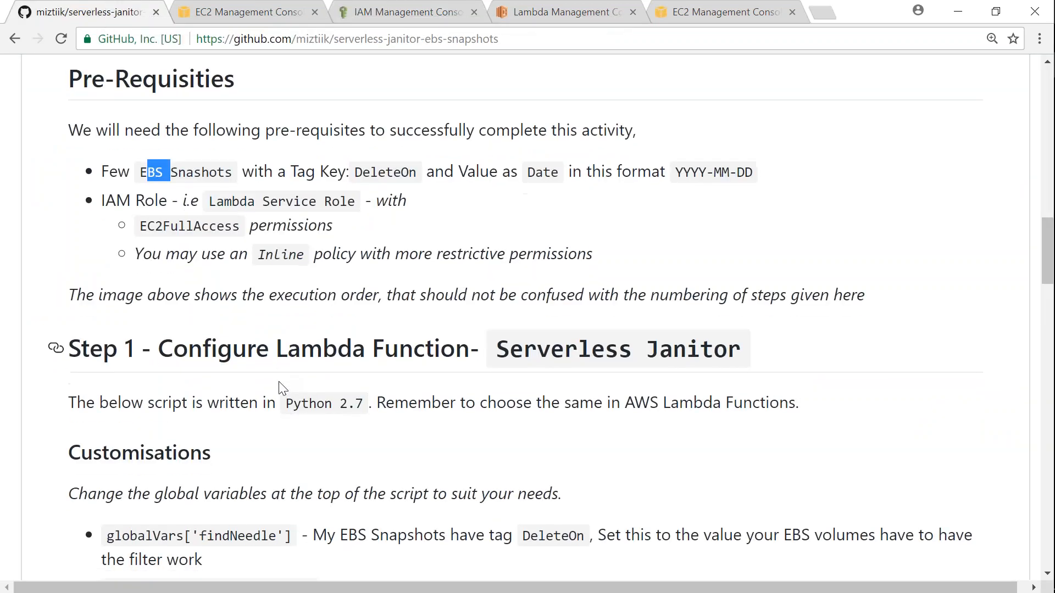
scroll(down, 3)
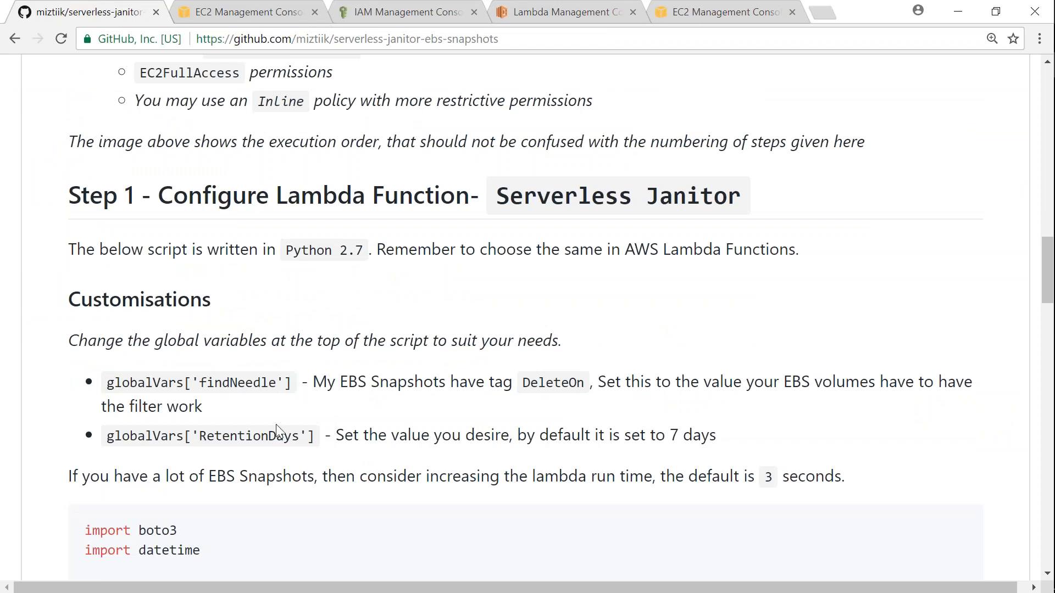
scroll(down, 3)
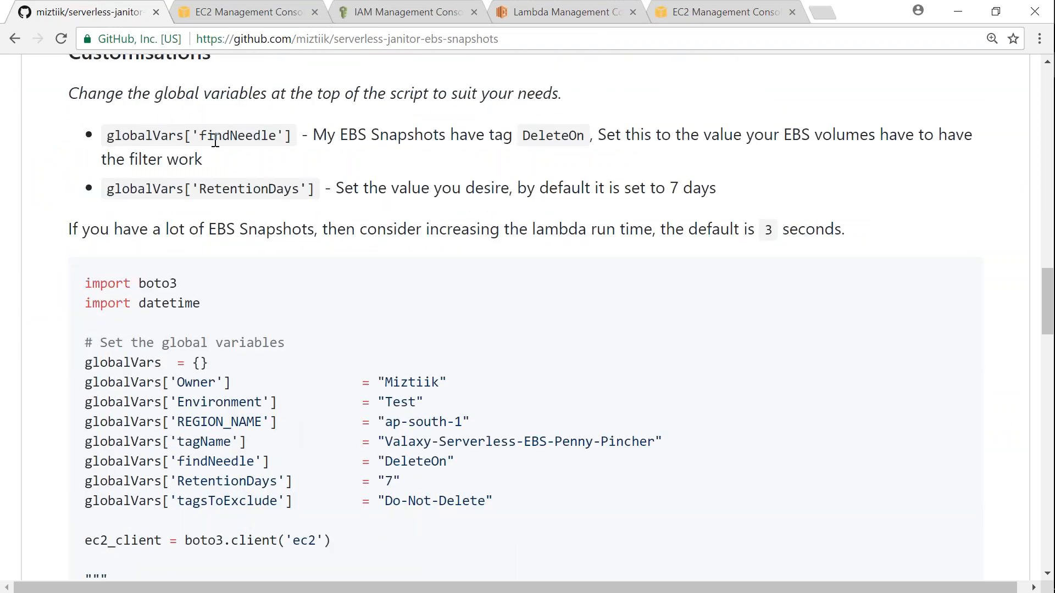
double_click(412, 460)
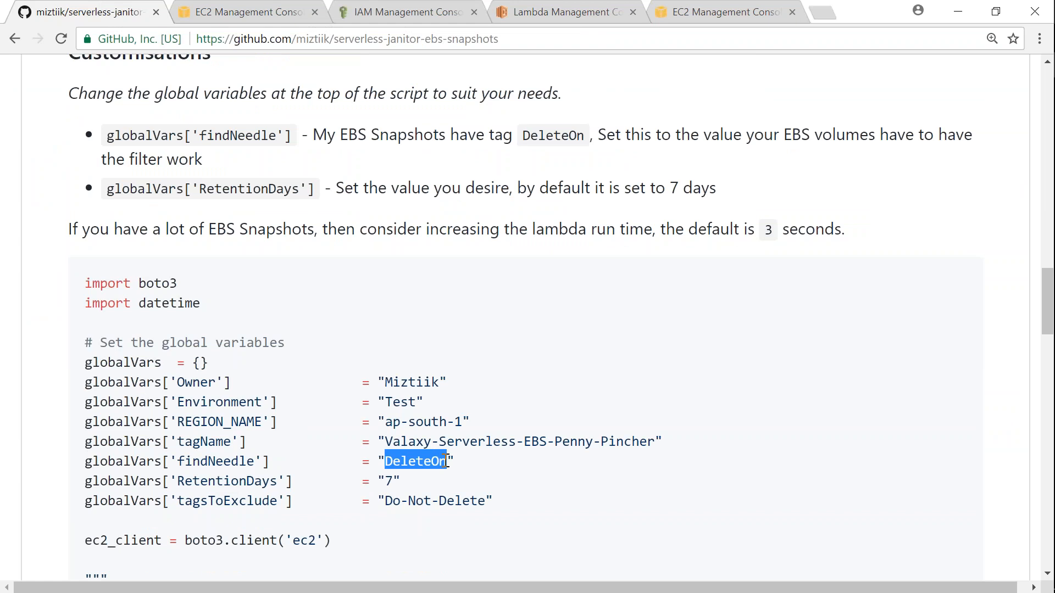
mouse_move(393, 484)
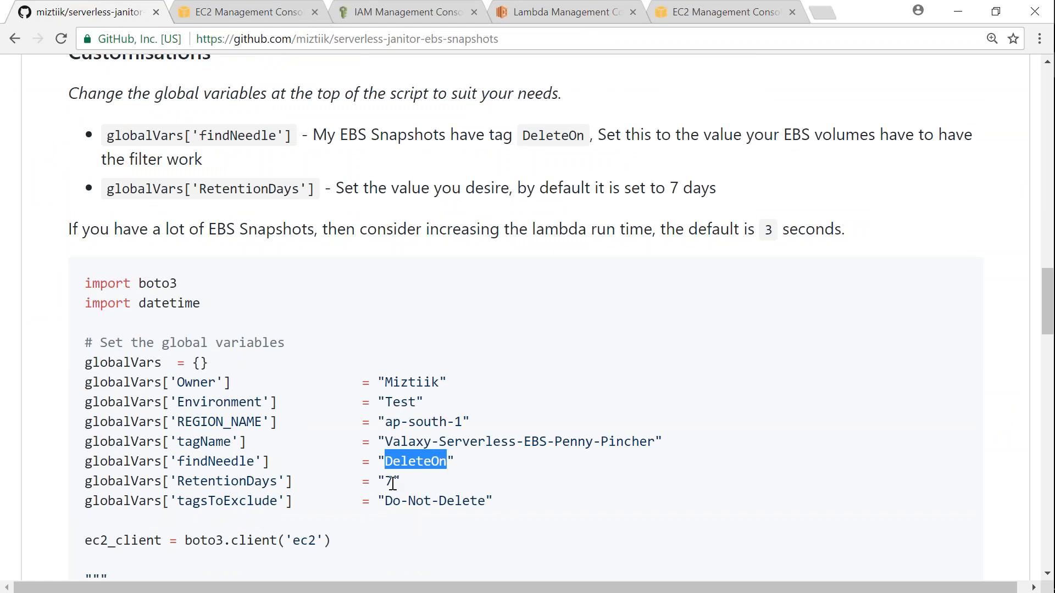
double_click(387, 482)
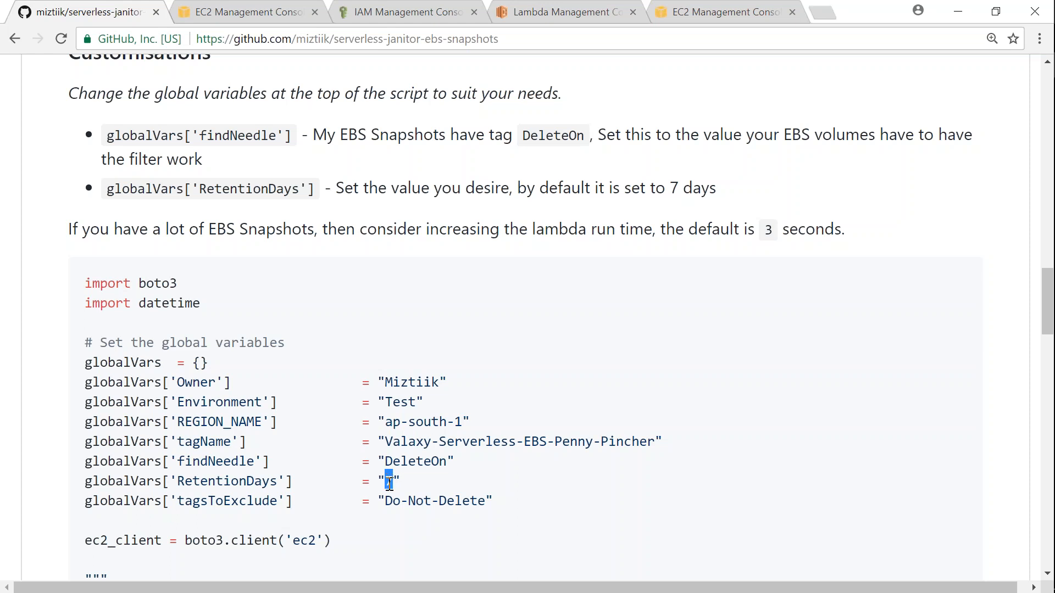
mouse_move(103, 306)
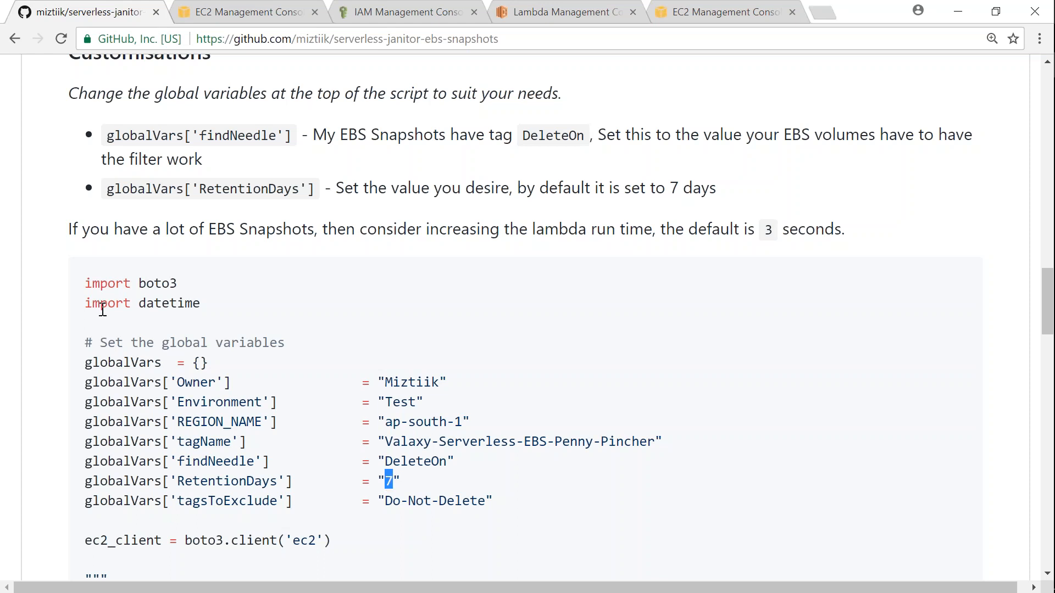
mouse_move(108, 289)
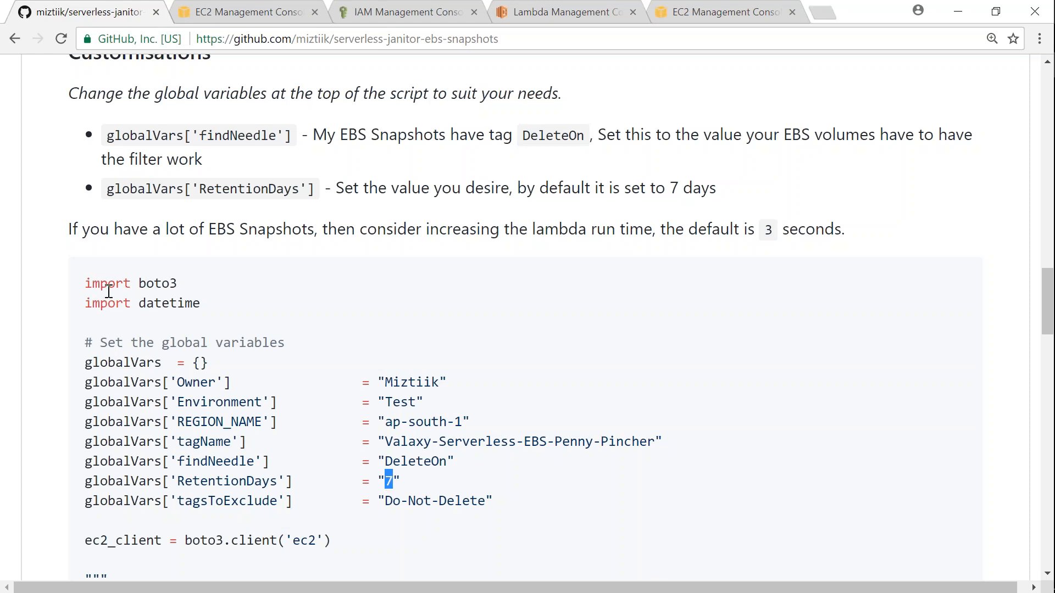
scroll(up, 3)
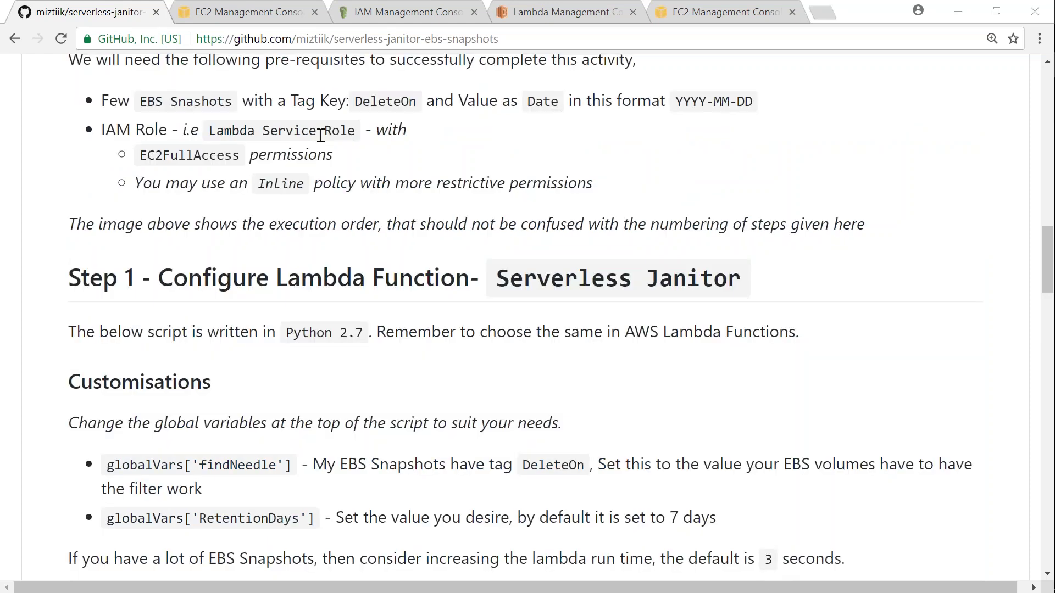
Start a new Lambda function named serverless-janitor-for-ebs-snapshots.
click(565, 12)
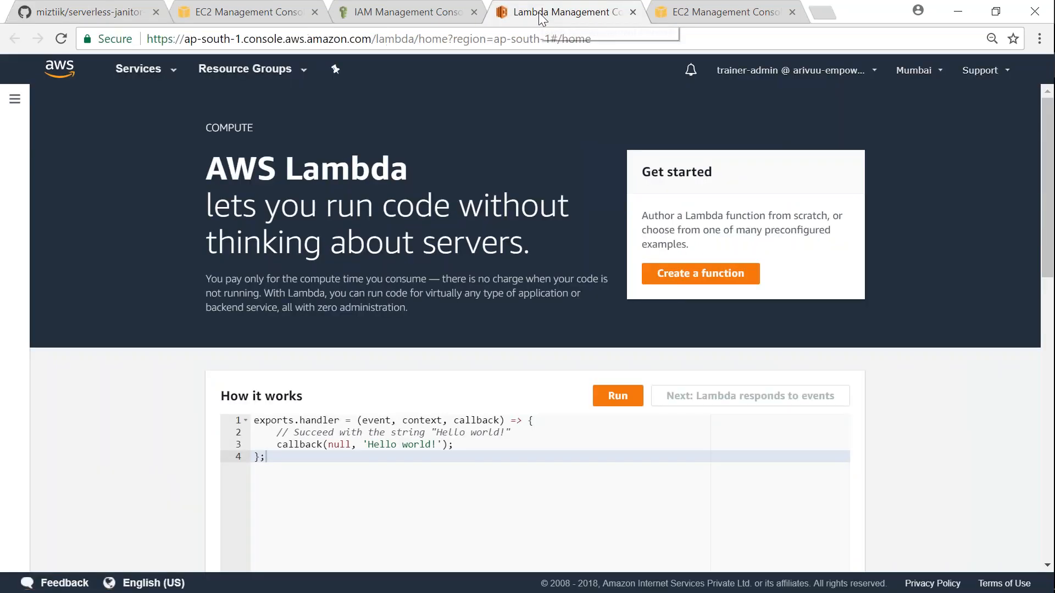
click(699, 274)
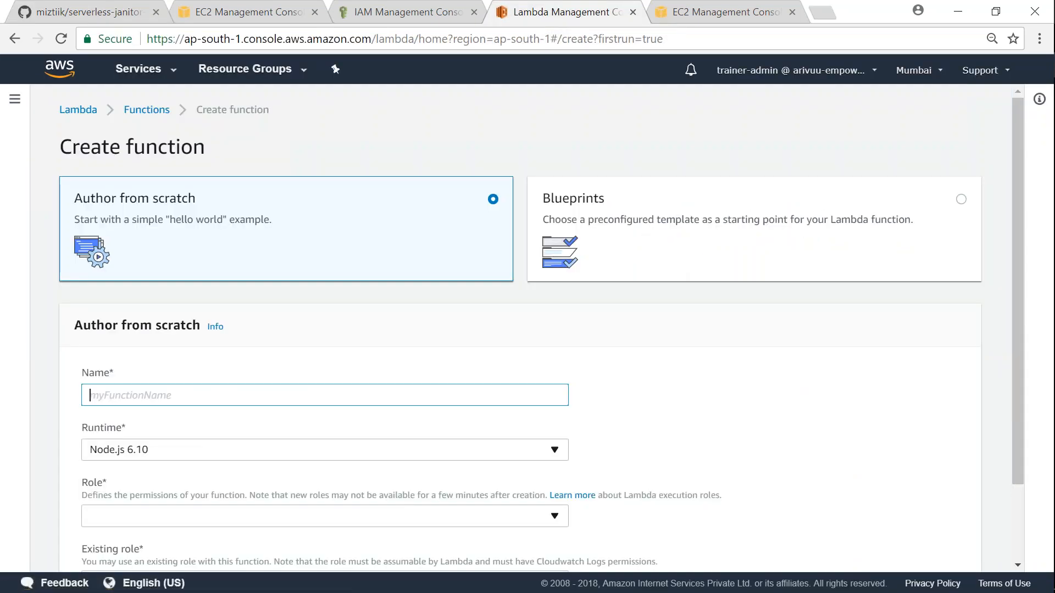
text(serverless-)
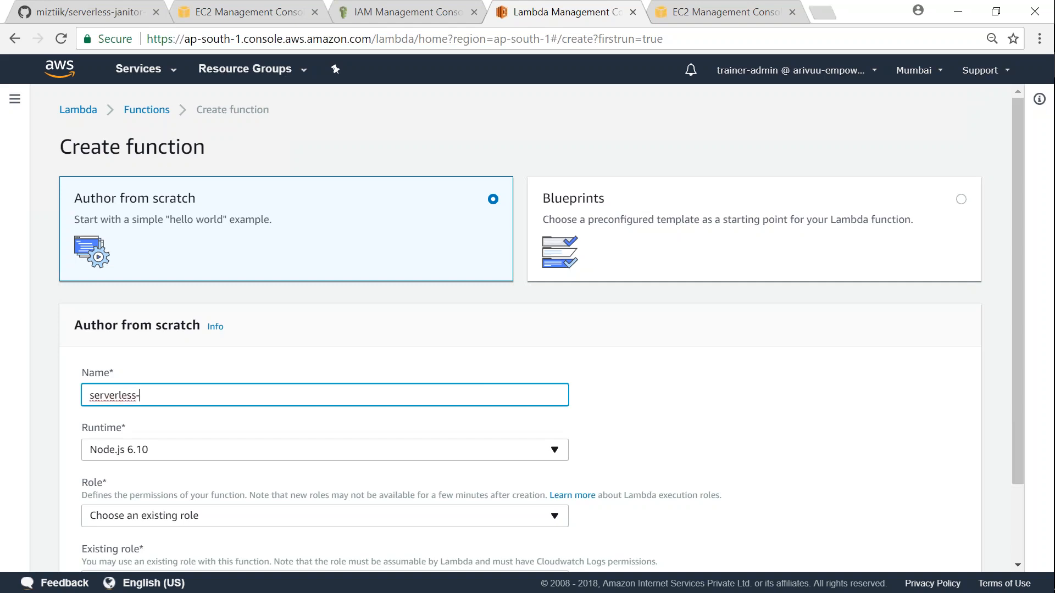
text(janitor-)
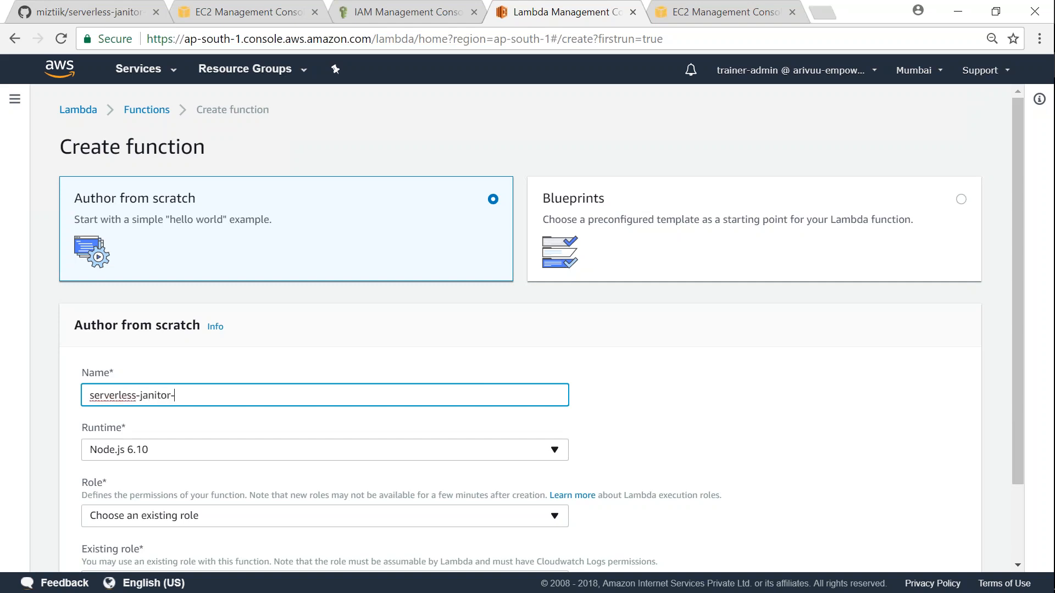
text(for-ebs-snap)
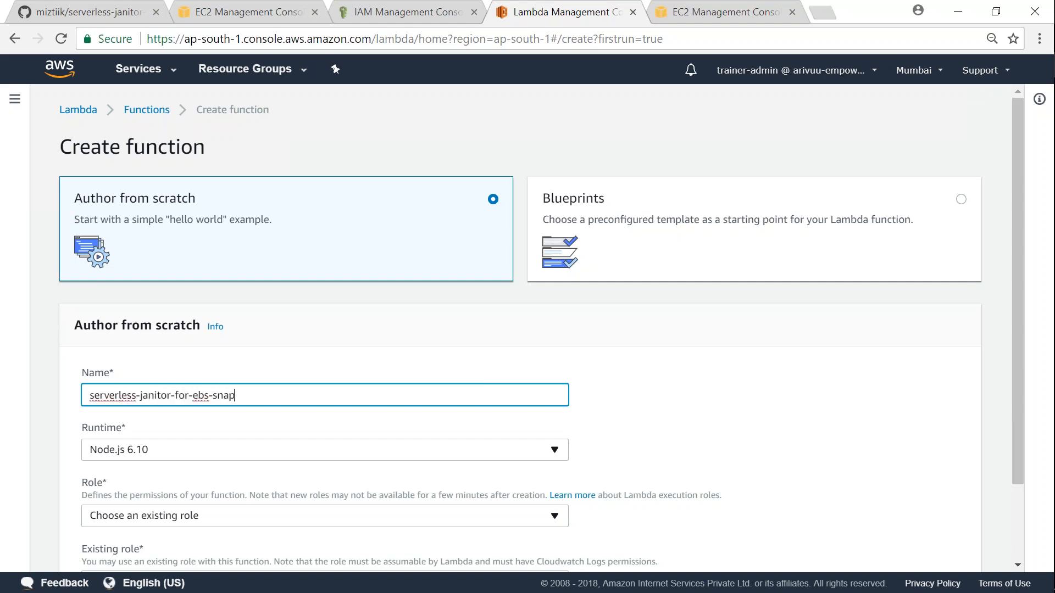
Choose the Python 2.7 runtime and the existing serverless-bot-role, then create the function.
click(325, 451)
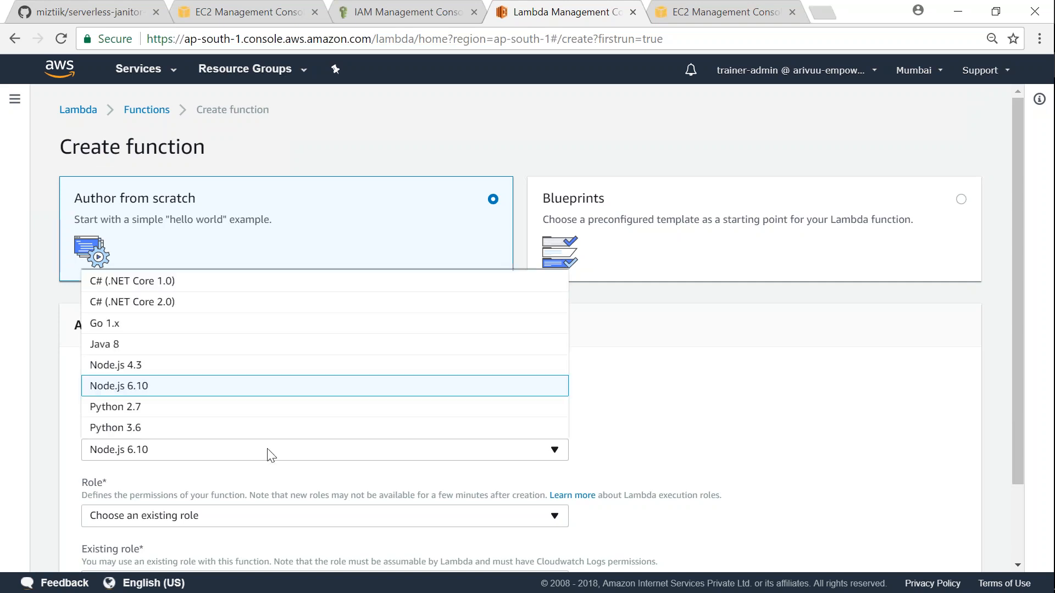
click(115, 406)
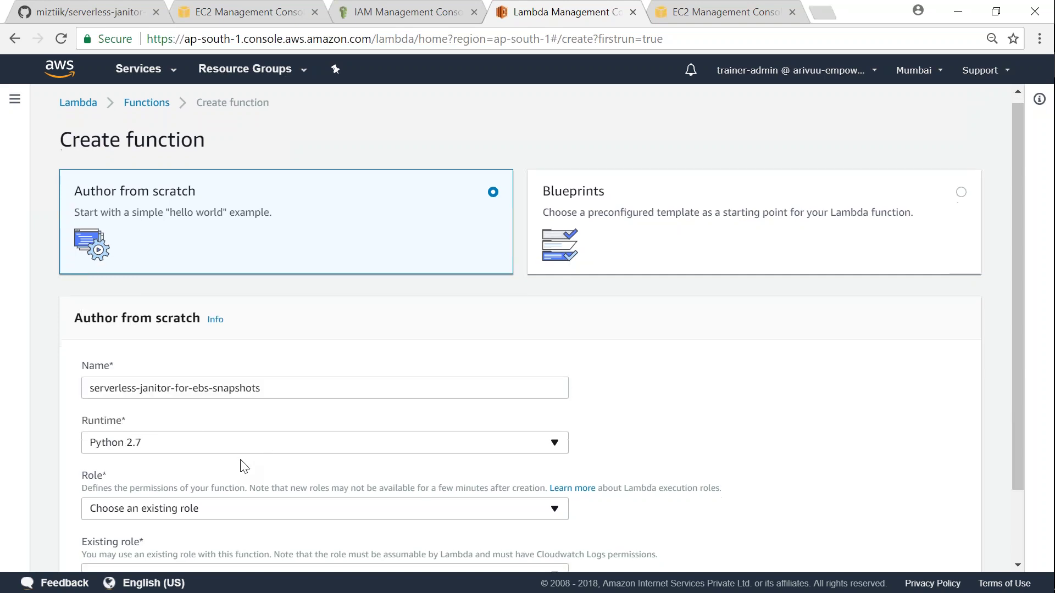
scroll(down, 3)
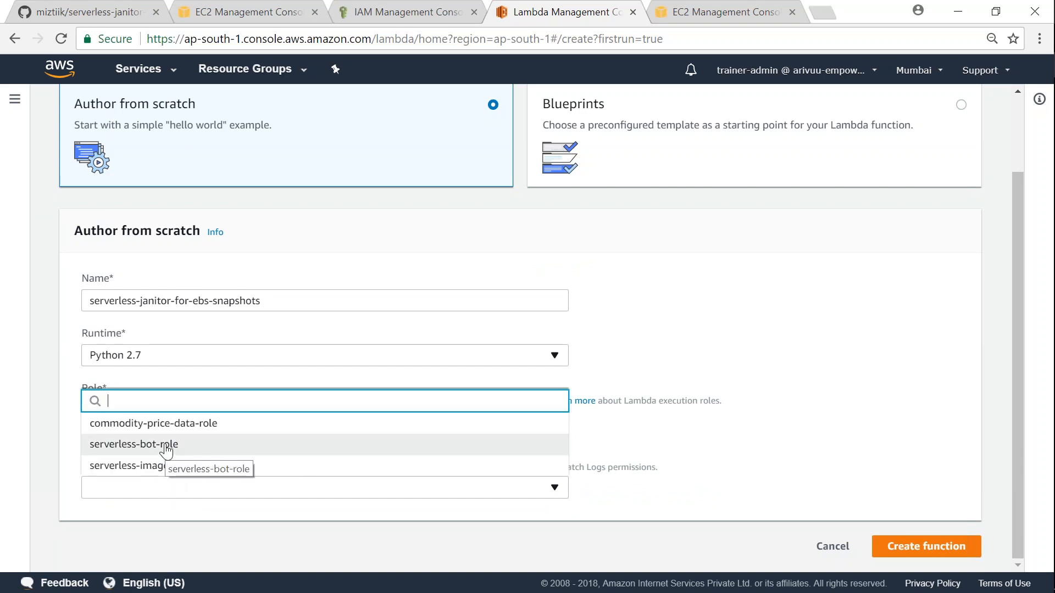
click(134, 444)
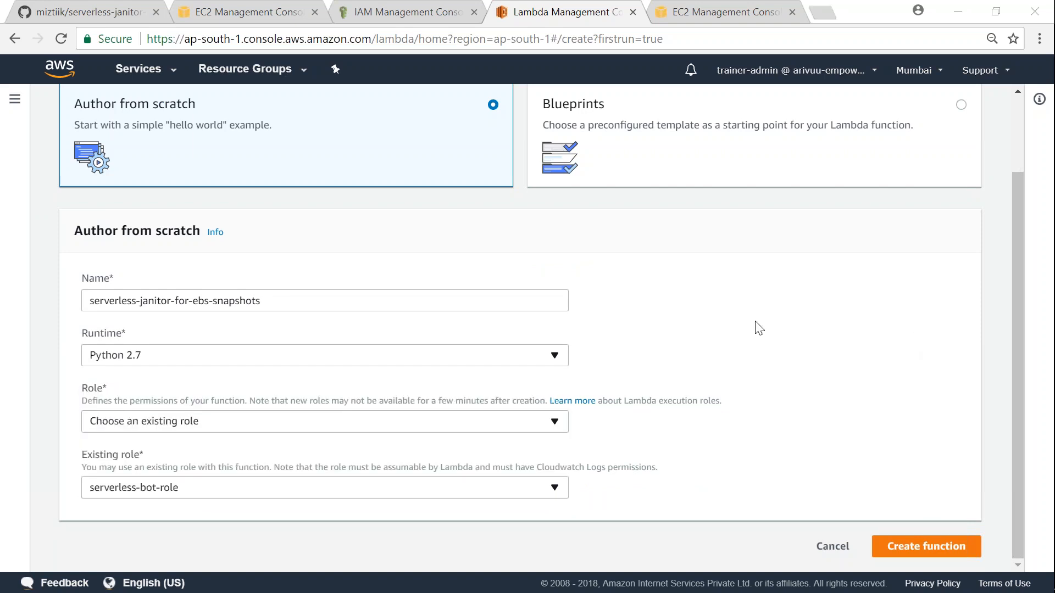
click(926, 546)
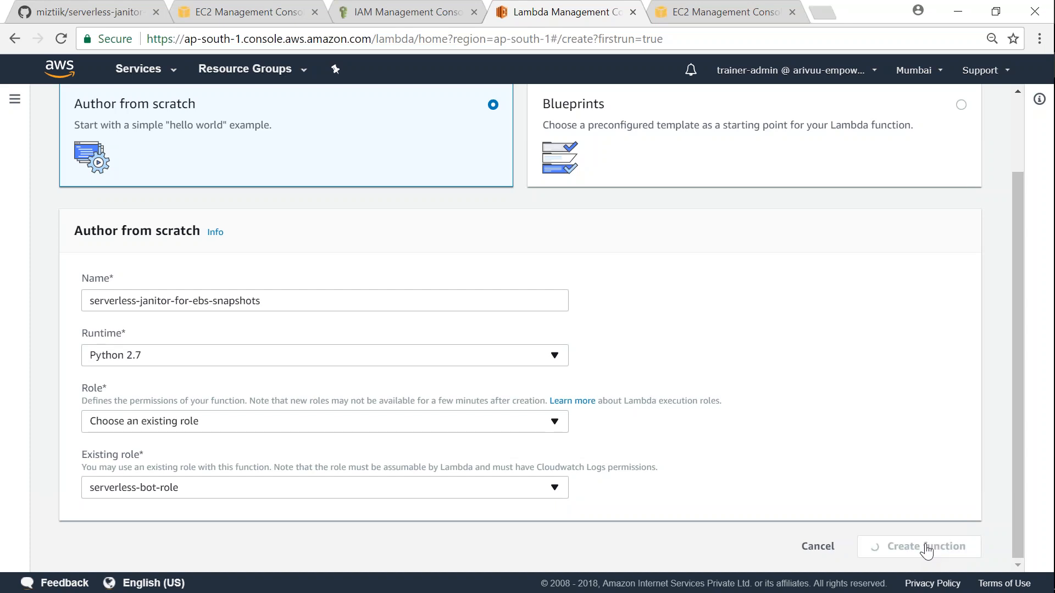
click(918, 546)
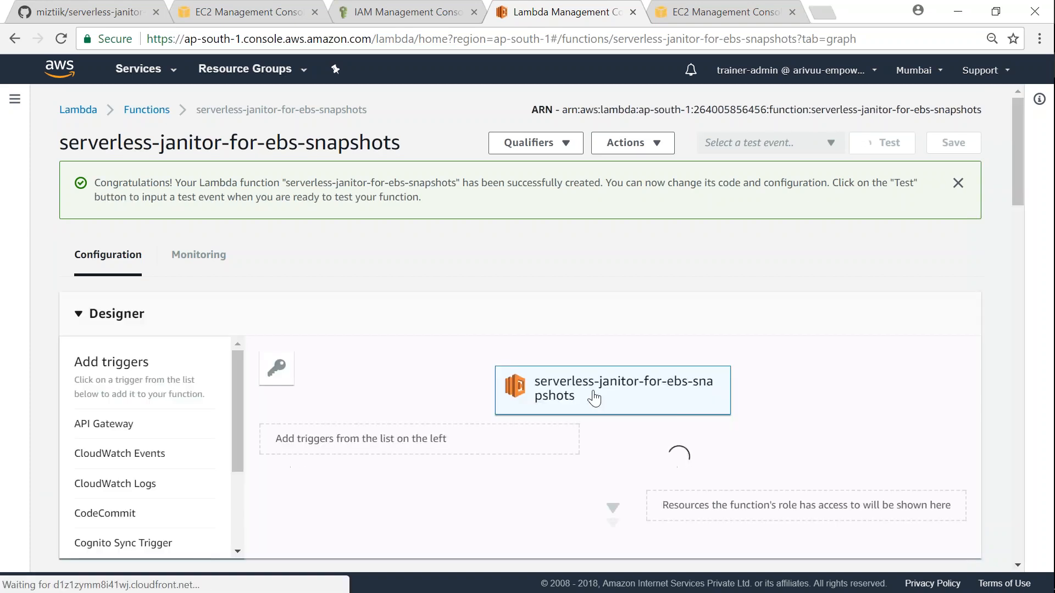
Replace the starter code with the janitor script, set the timeout to 10 seconds, and save.
scroll(down, 3)
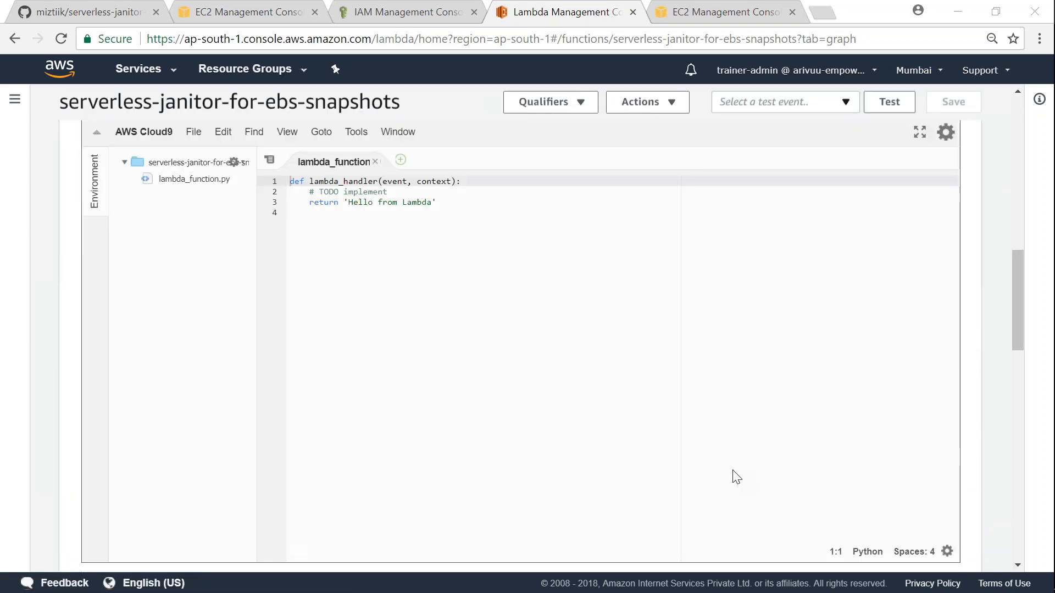
key(ctrl+a)
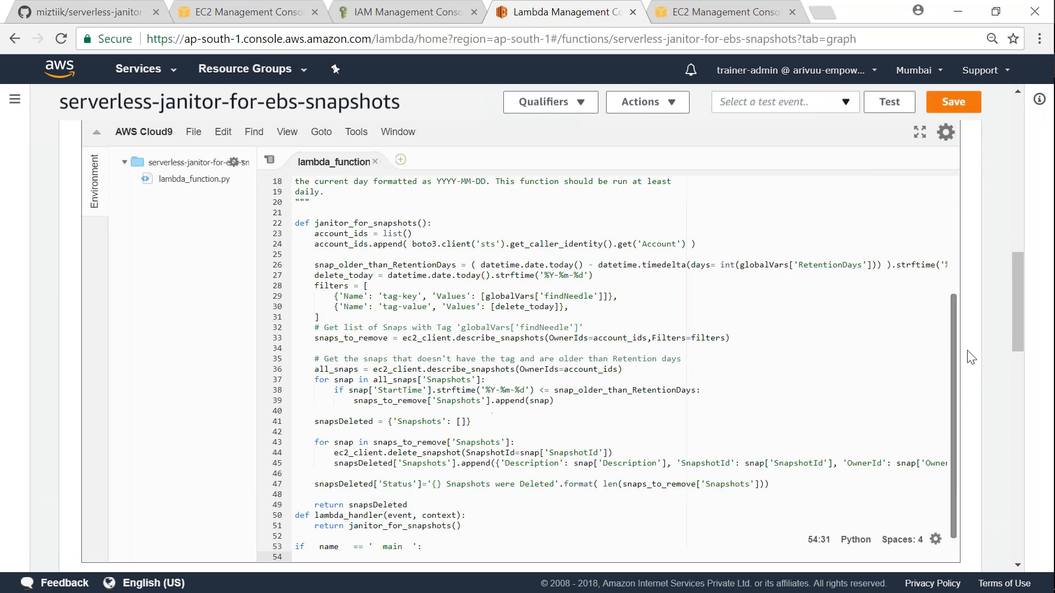
scroll(down, 3)
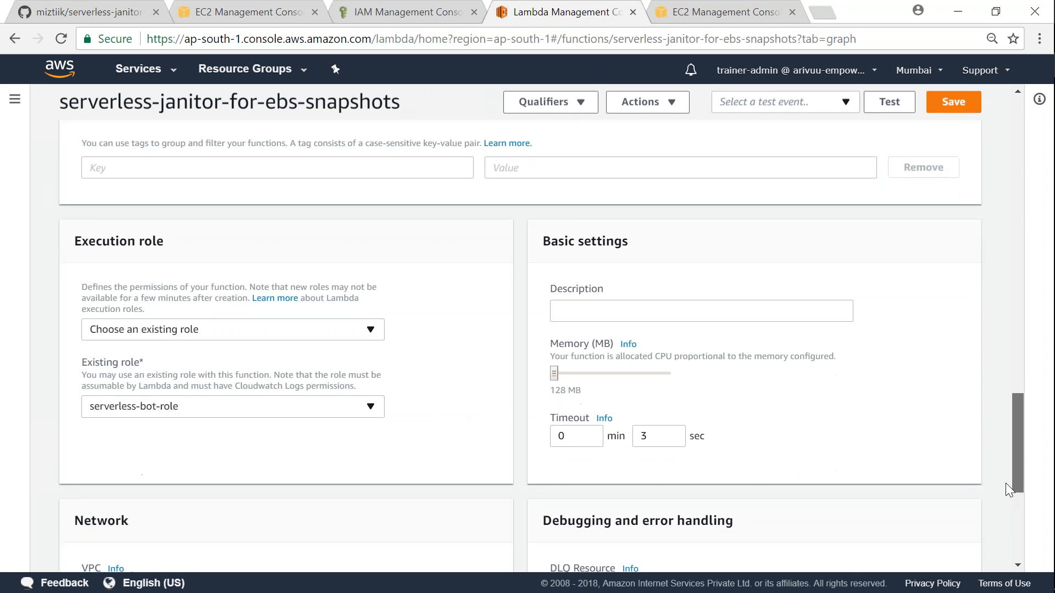
scroll(down, 3)
text(10)
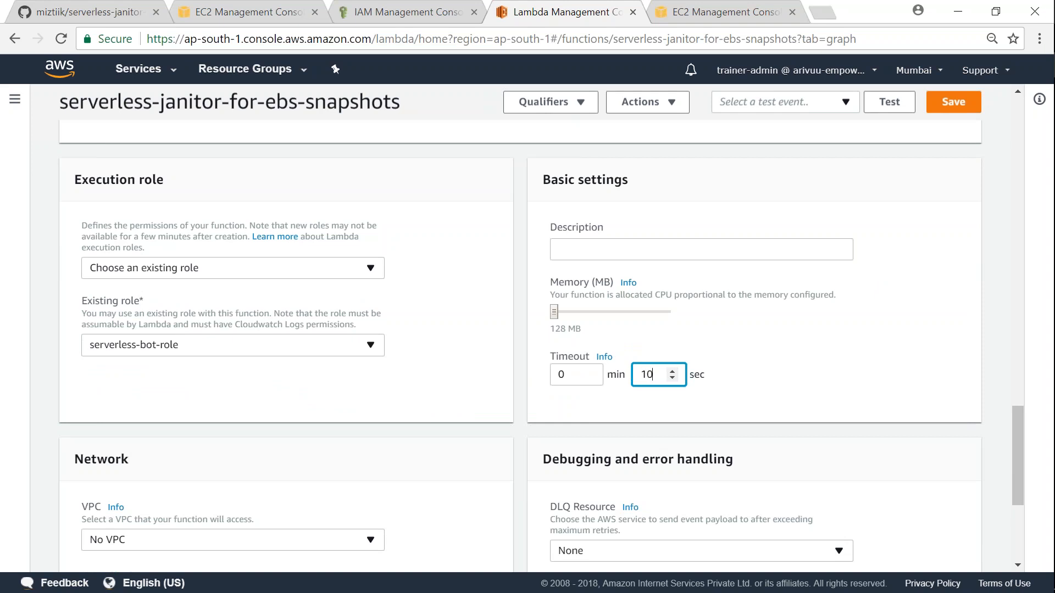
scroll(down, 3)
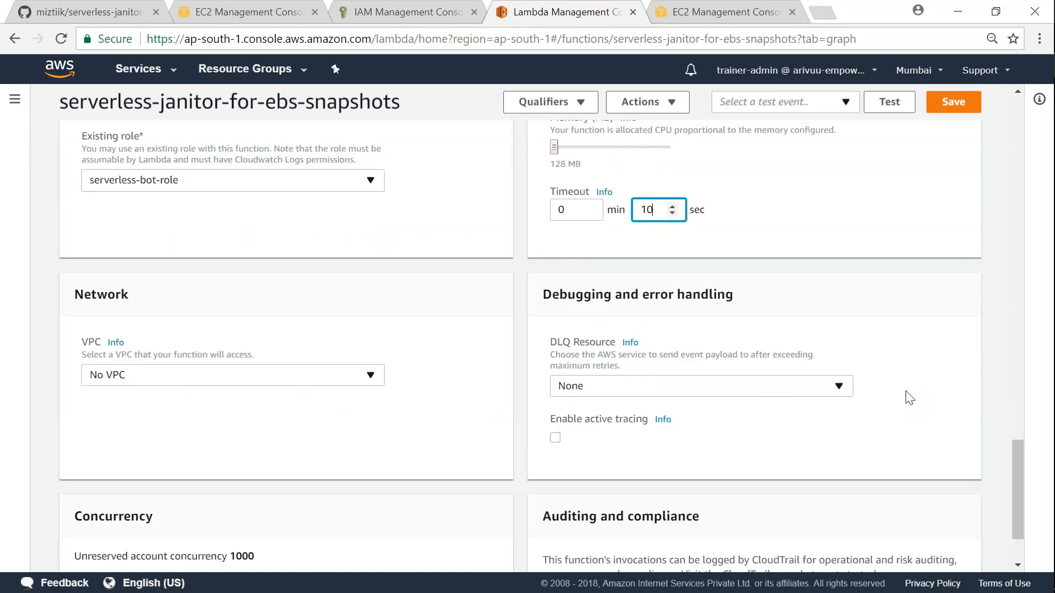
scroll(down, 3)
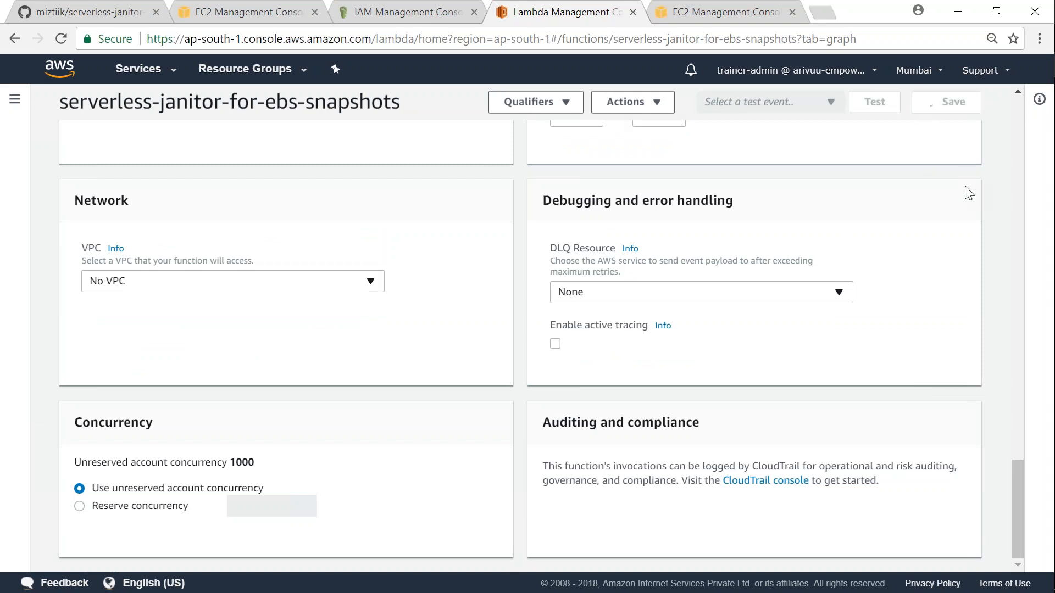
scroll(up, 3)
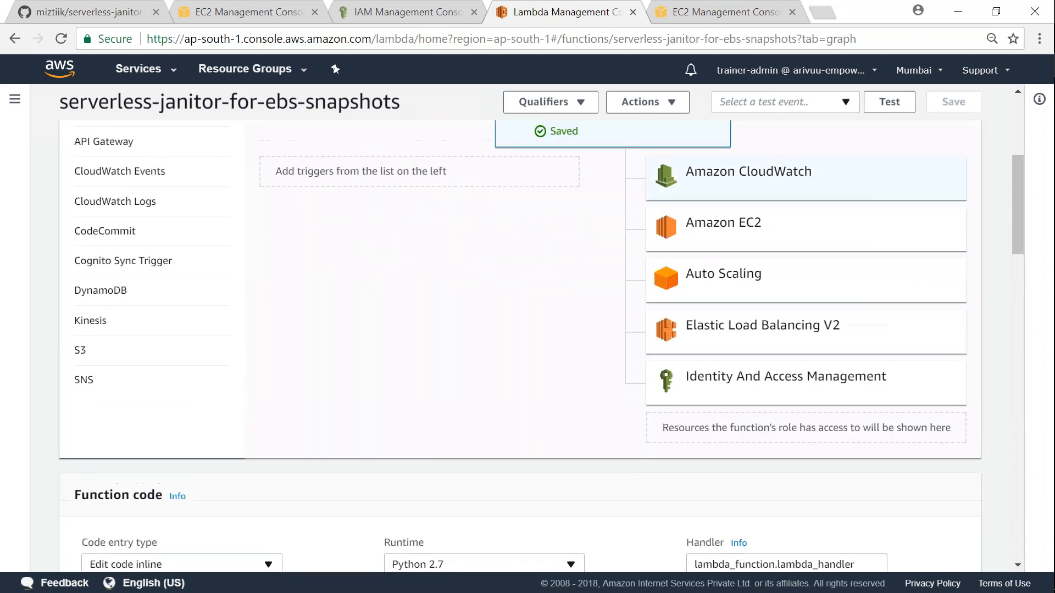
mouse_move(131, 171)
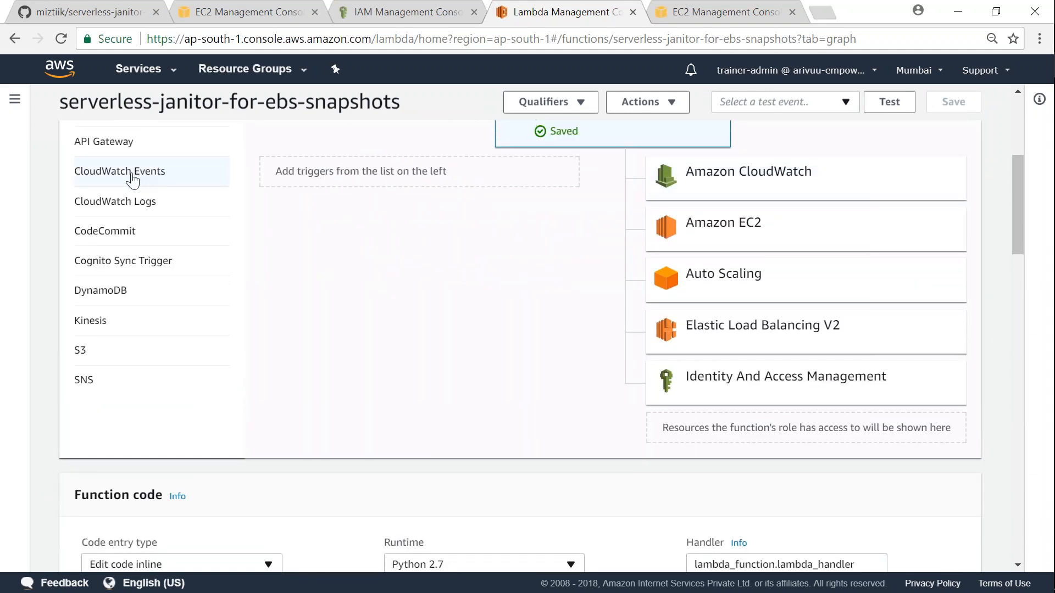
Add a CloudWatch Events trigger with a new rule named serverless-janitor-role.
click(118, 172)
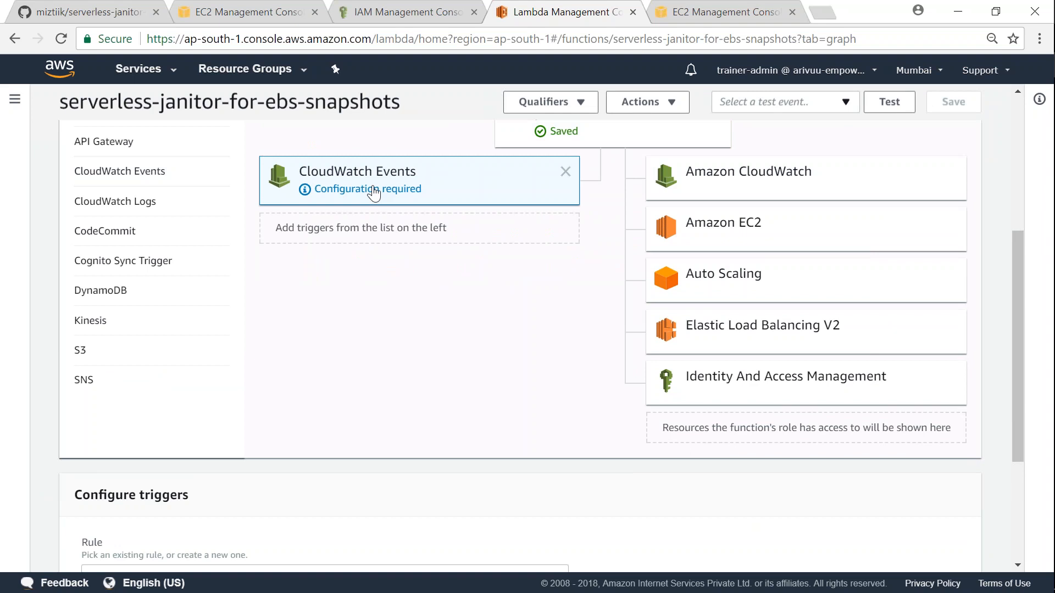
mouse_move(600, 378)
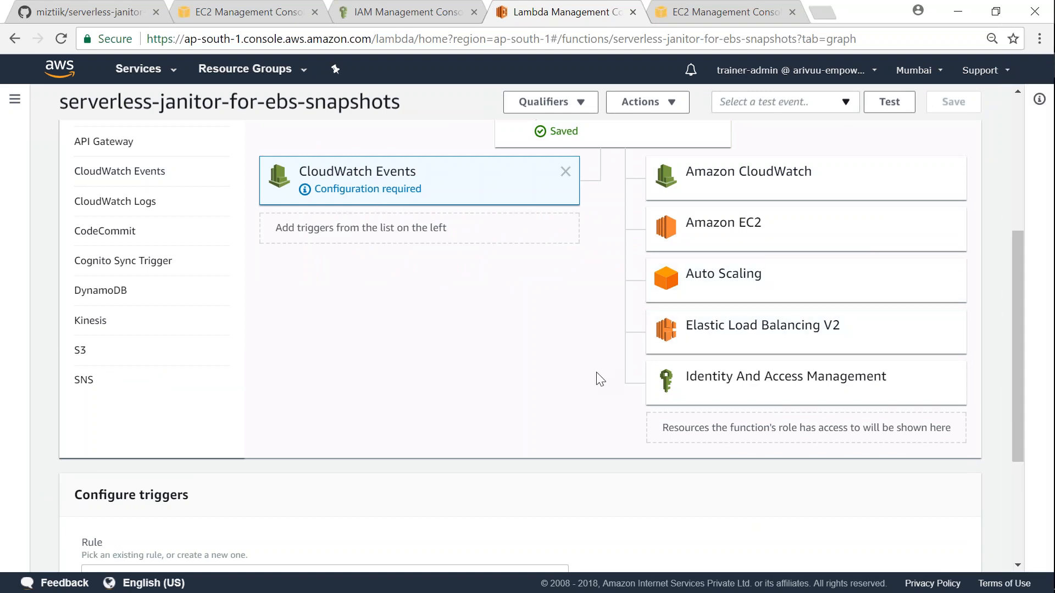
scroll(down, 3)
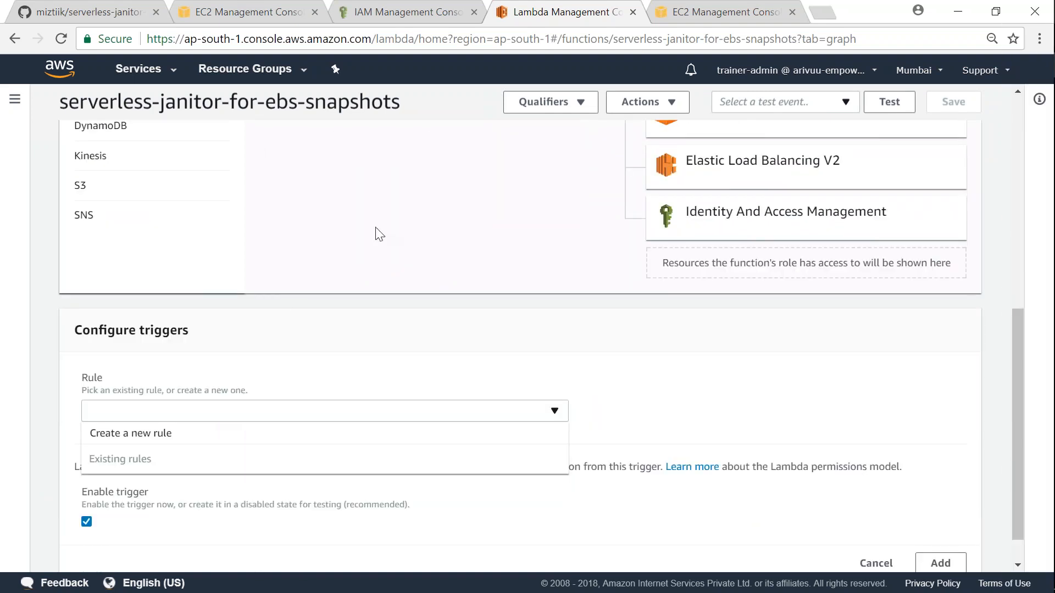
mouse_move(393, 422)
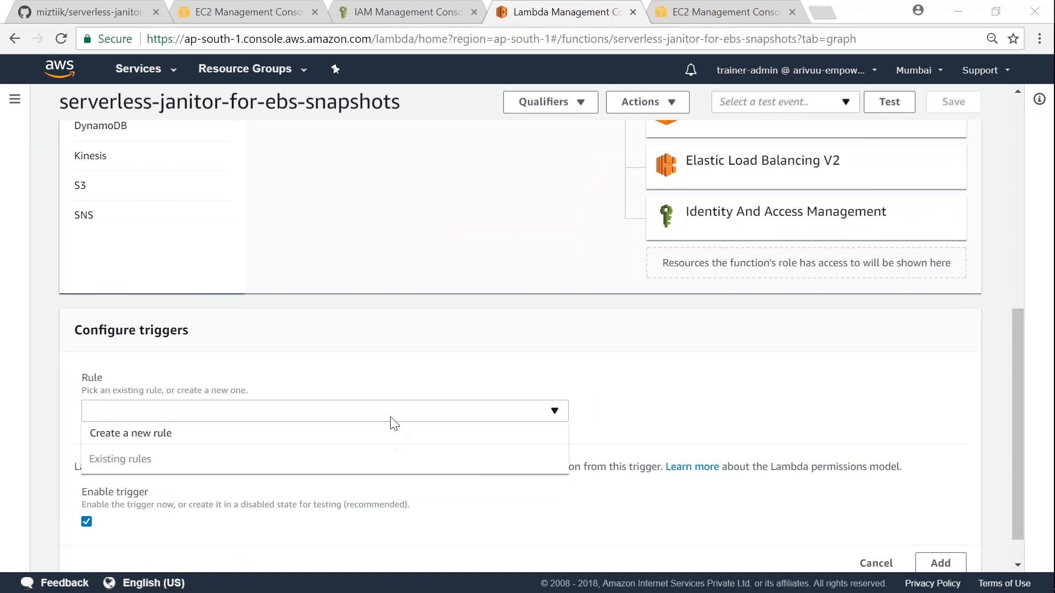
click(130, 433)
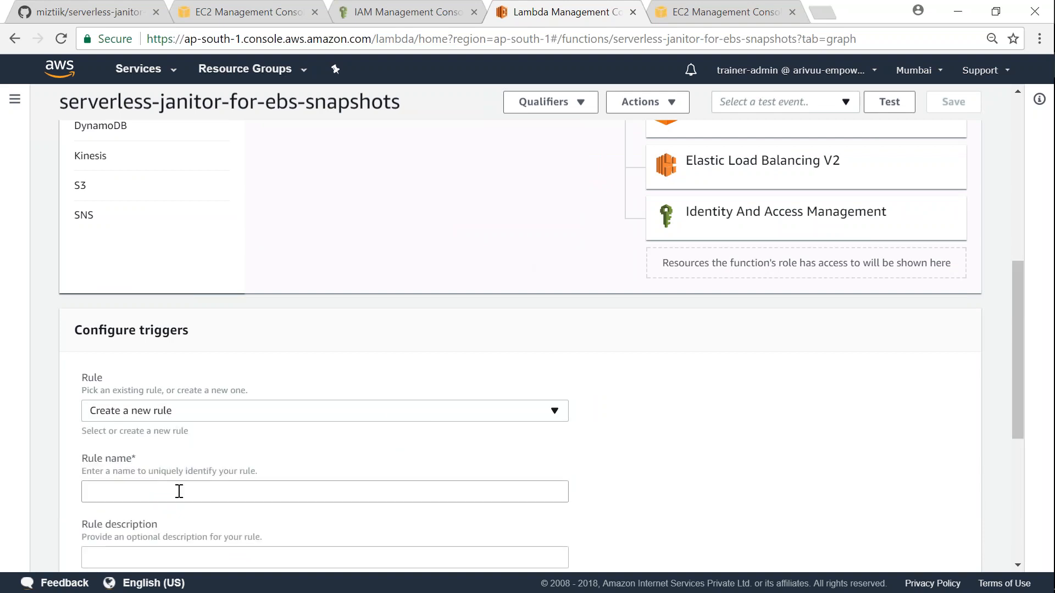
text(serverle)
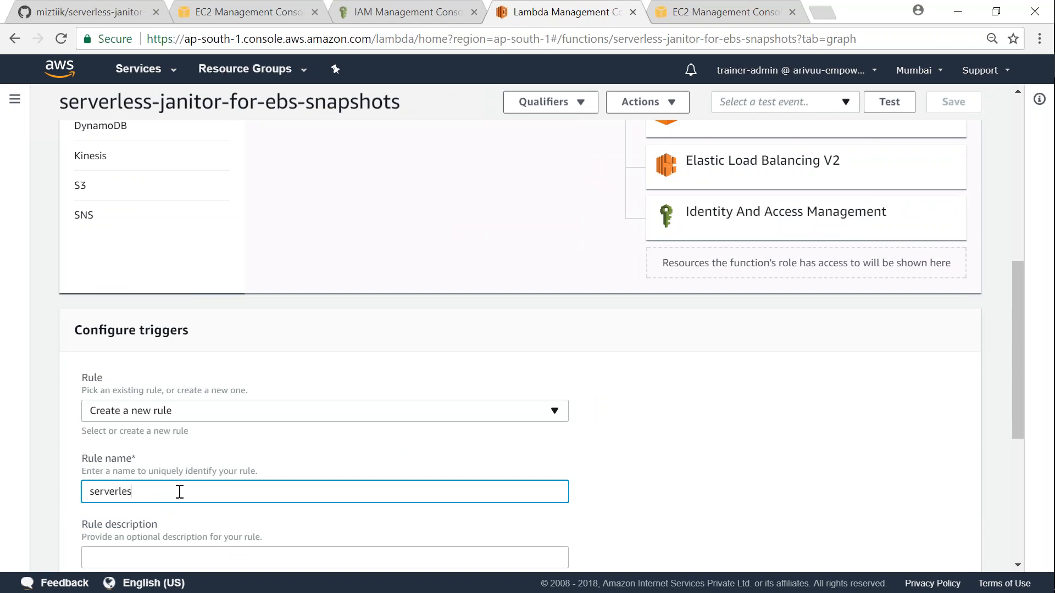
text(s-janit)
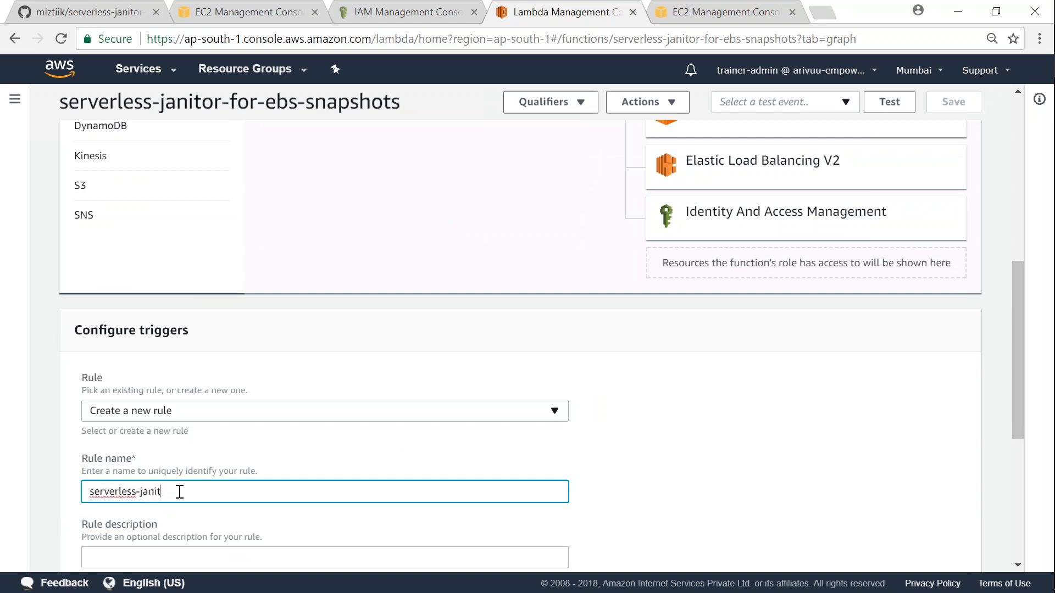
text(or-role)
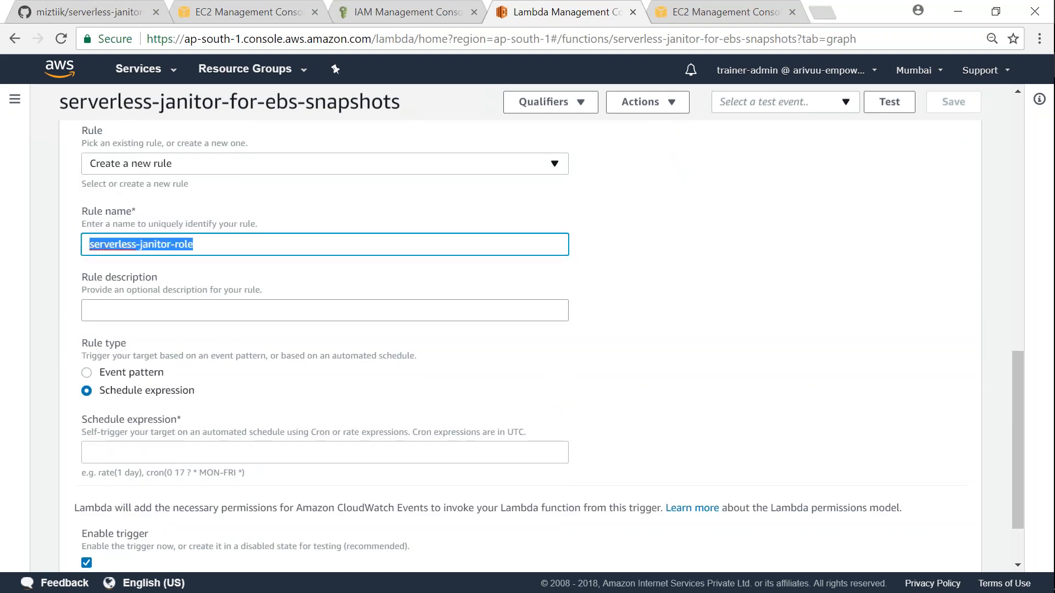
Give the rule a description and the schedule expression rate(2 minutes).
click(325, 452)
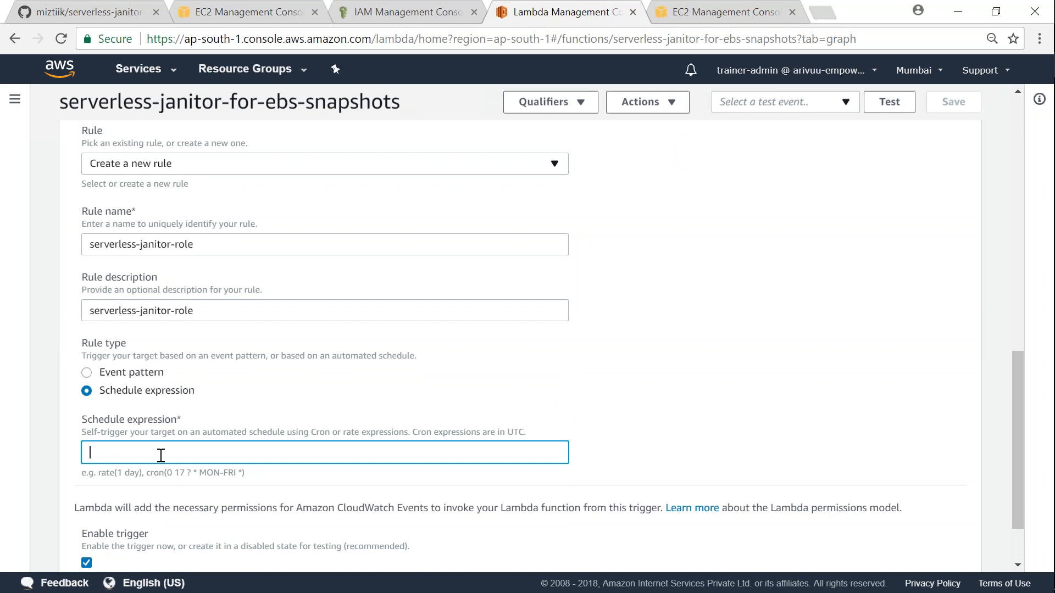
text(rate)
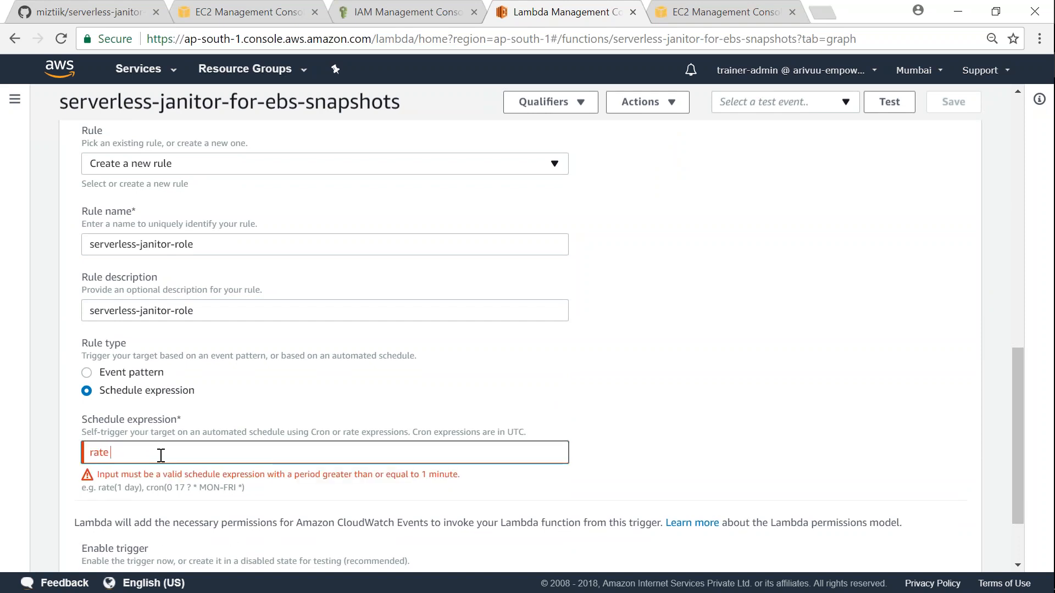
text((2 minutes)
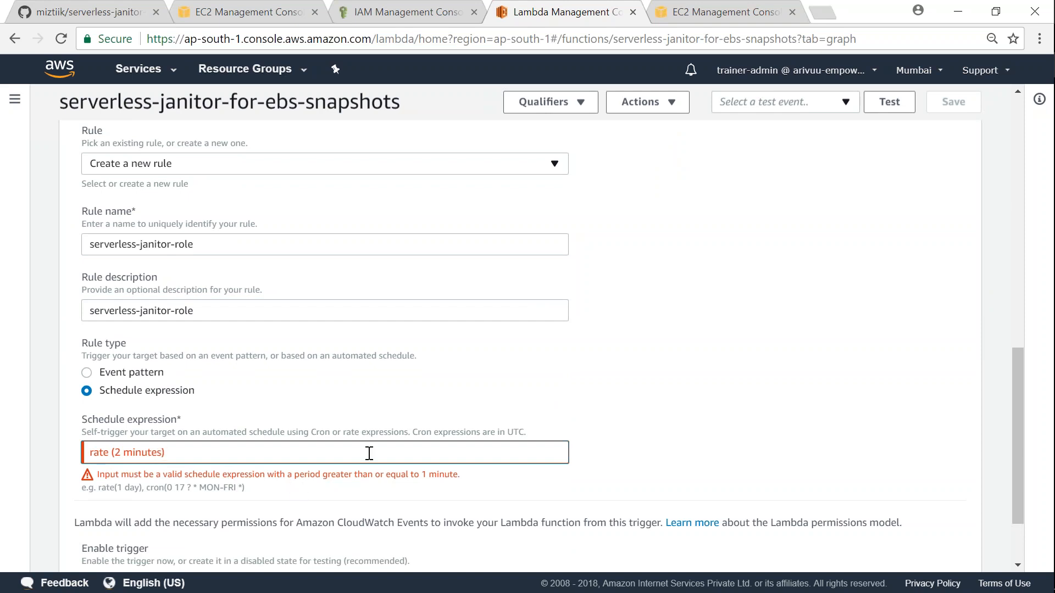
scroll(down, 3)
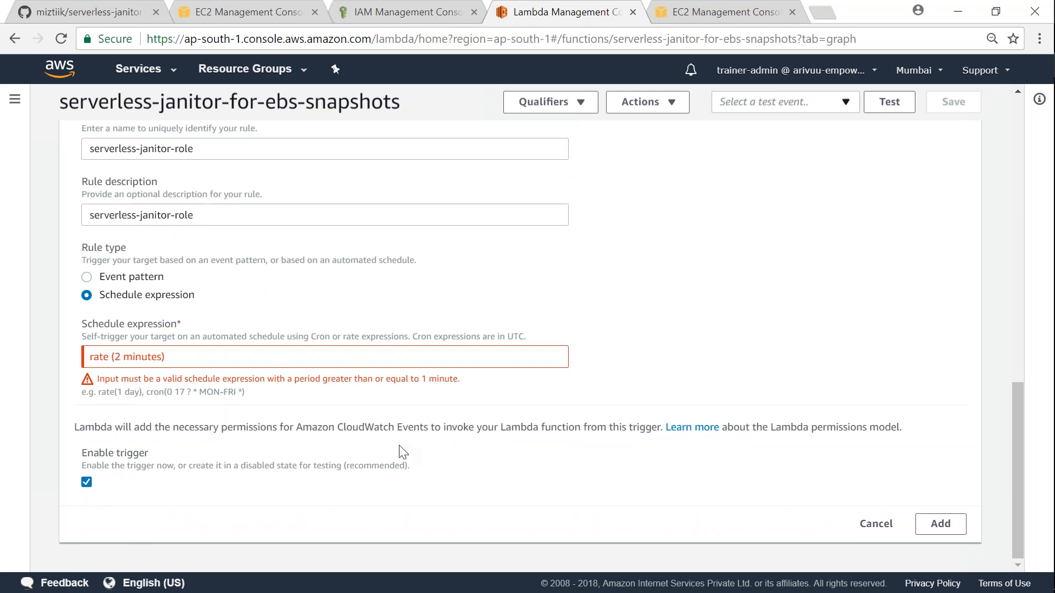
click(121, 356)
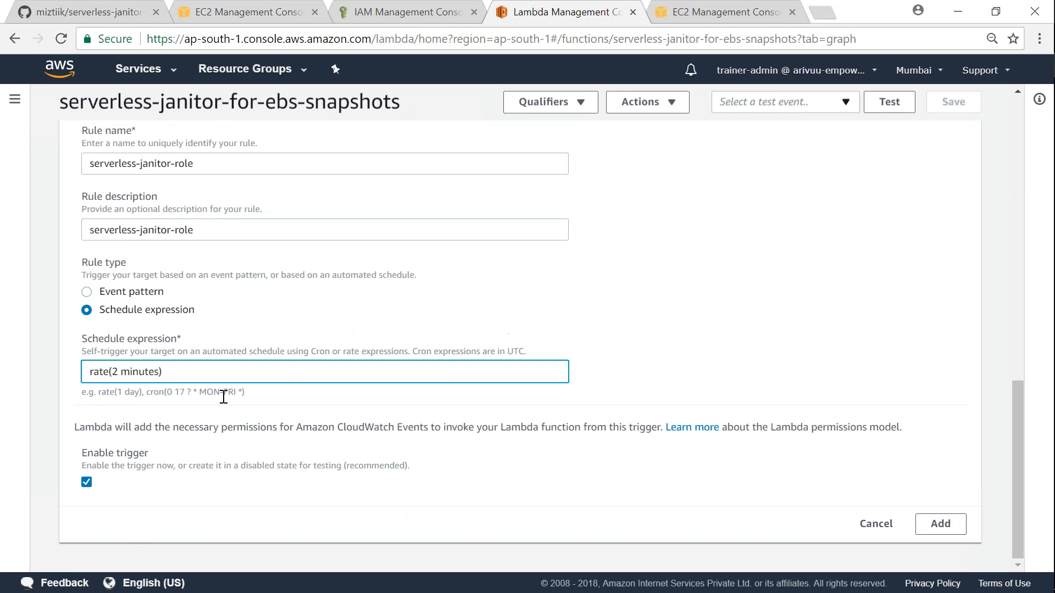
mouse_move(972, 558)
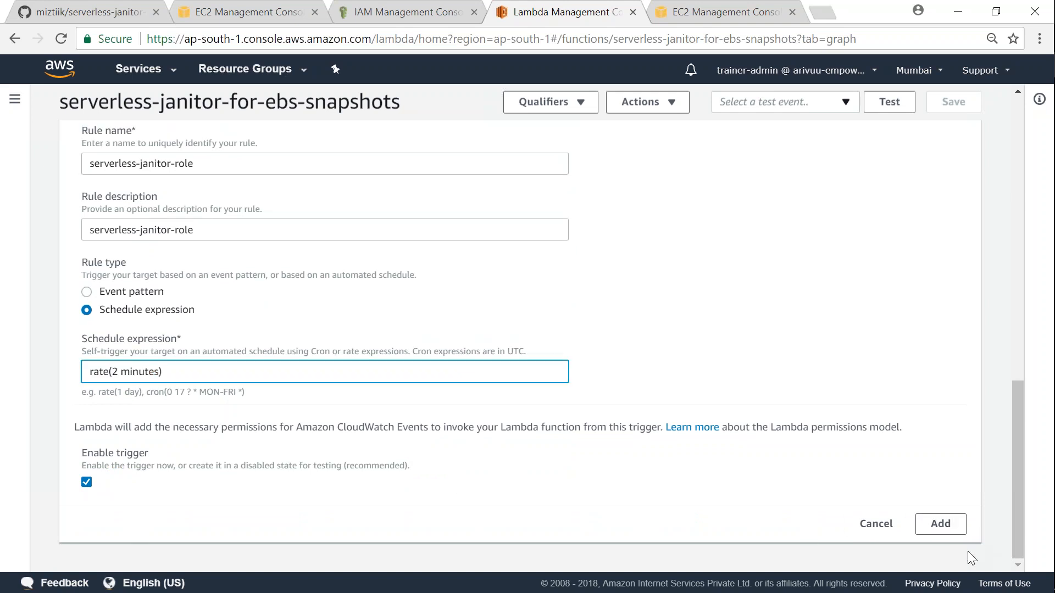
Attach the scheduled trigger and save the function.
click(940, 525)
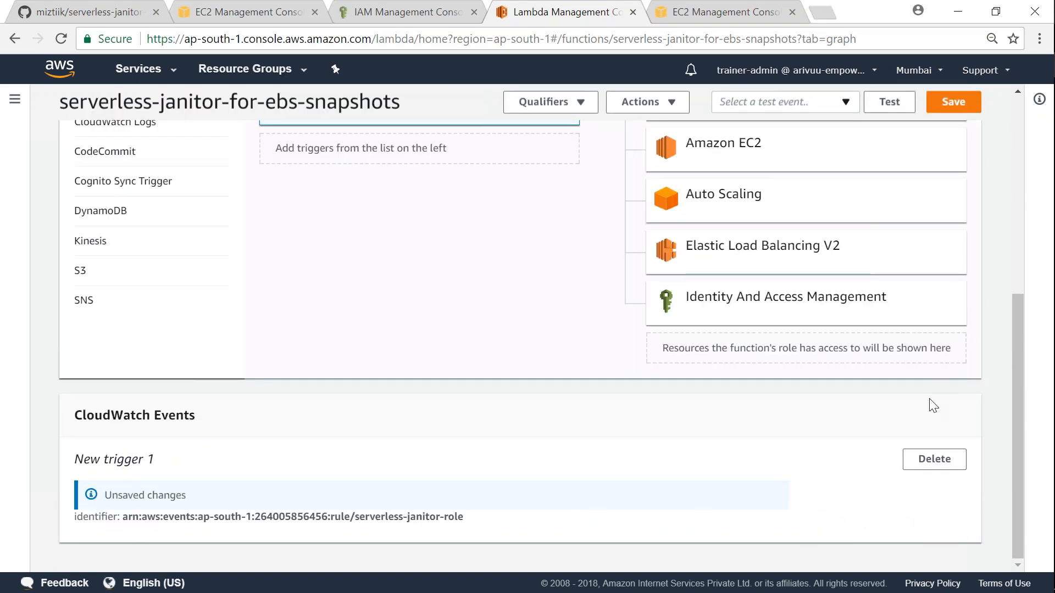
click(953, 101)
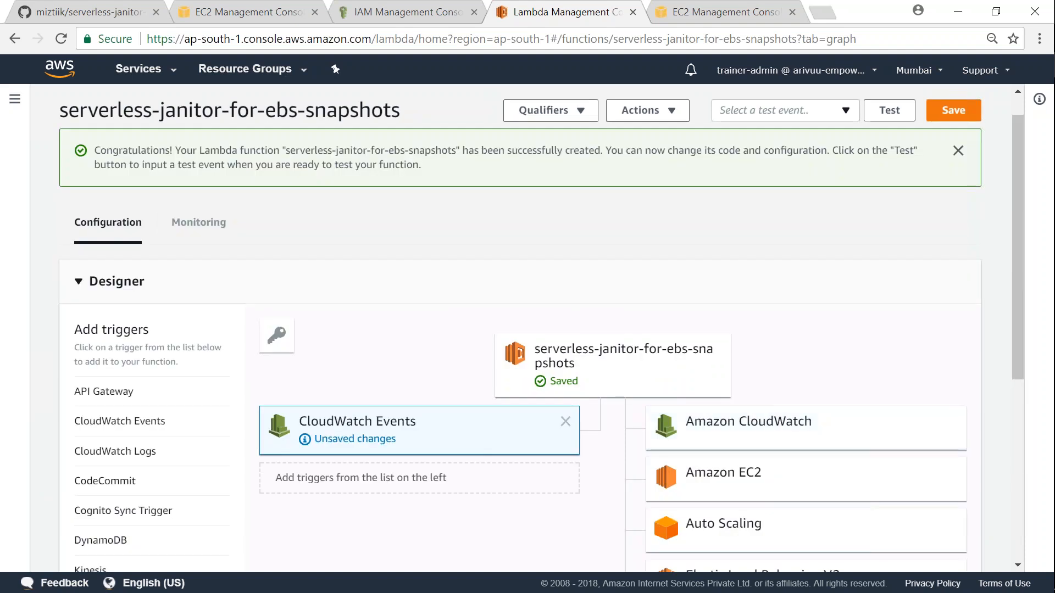
click(952, 110)
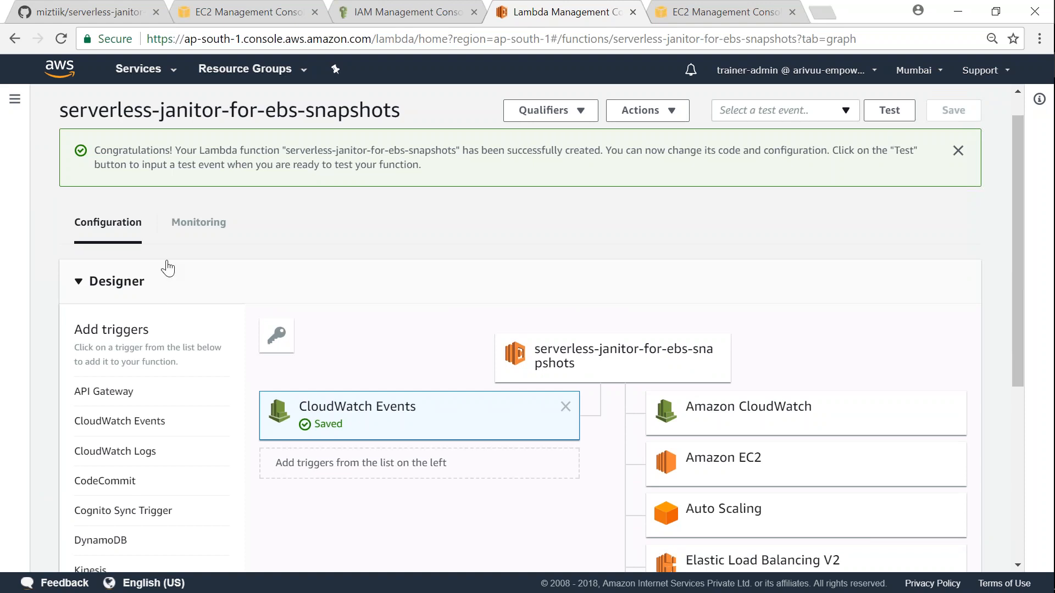
mouse_move(198, 222)
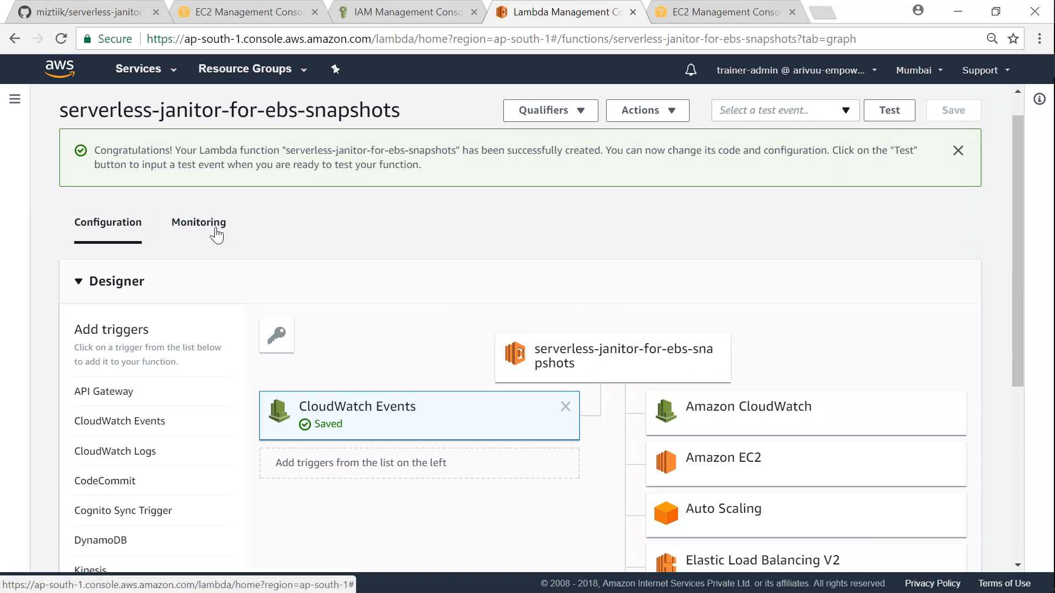
View the function's invocation metrics, then return to the EC2 snapshot list.
click(198, 222)
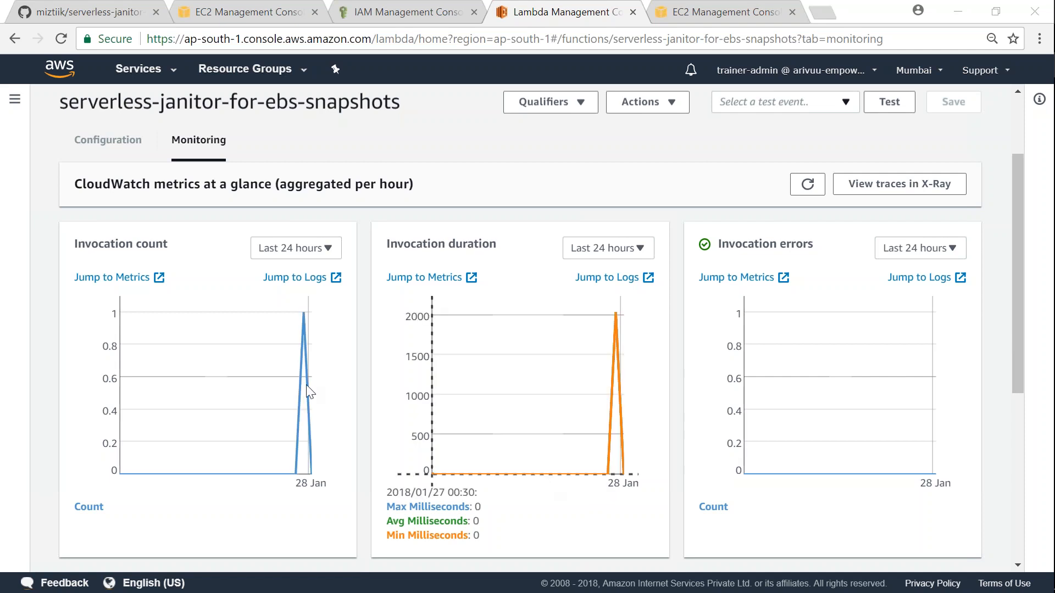
mouse_move(304, 315)
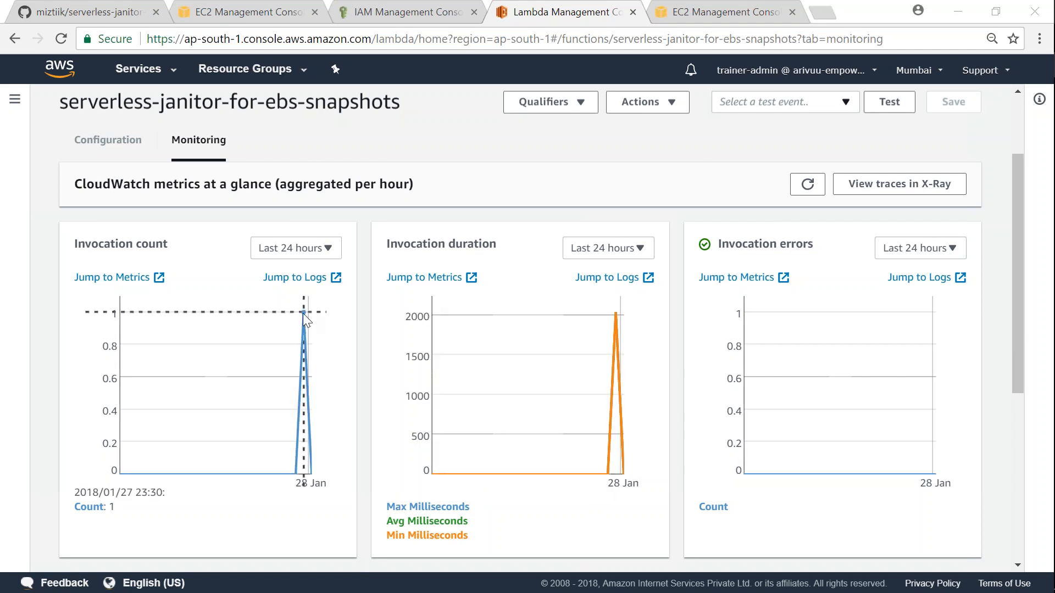
click(247, 11)
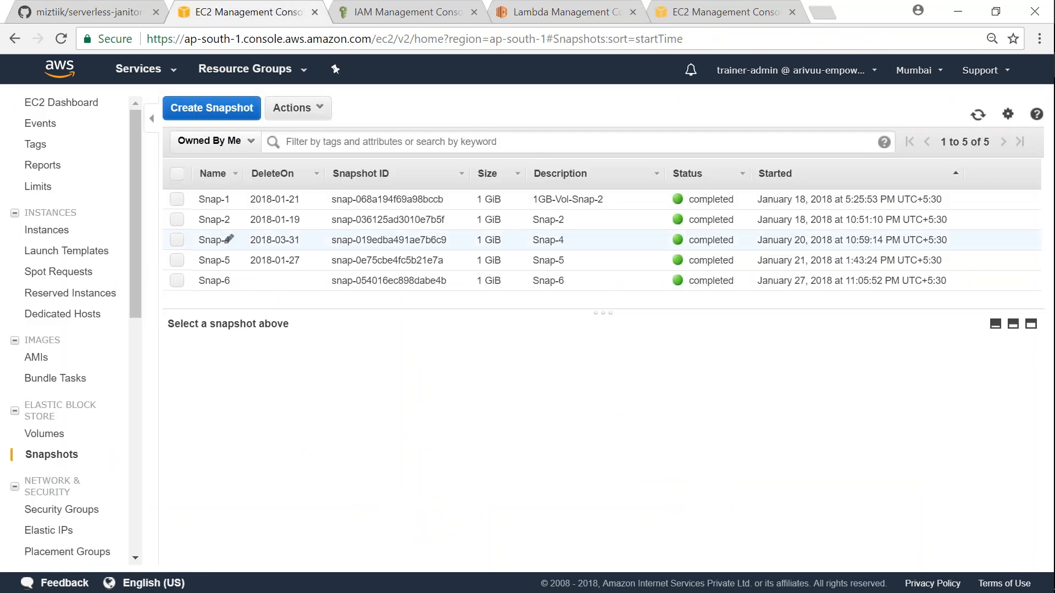
mouse_move(253, 292)
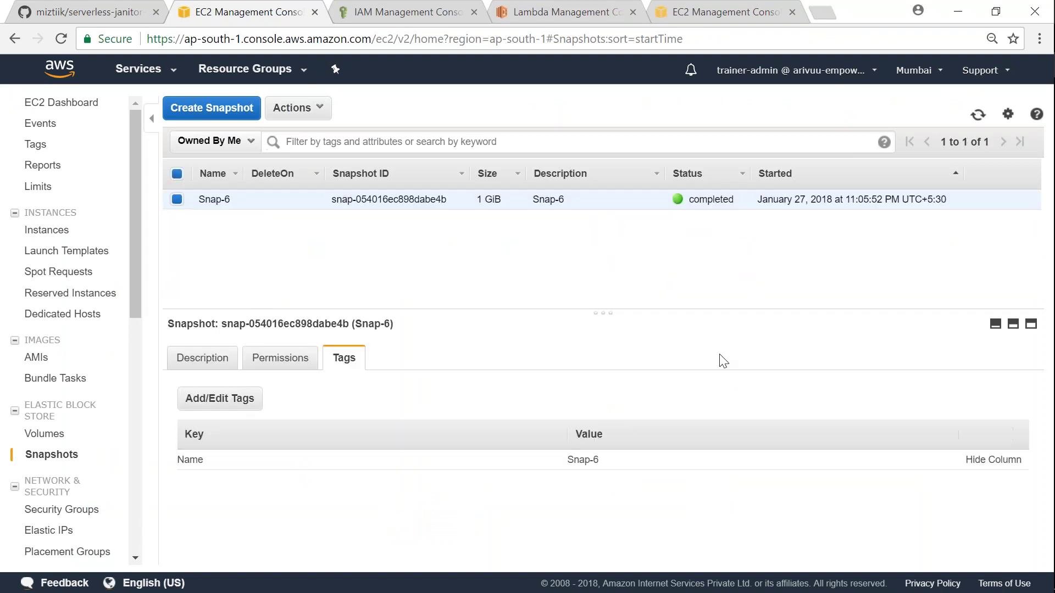
mouse_move(454, 281)
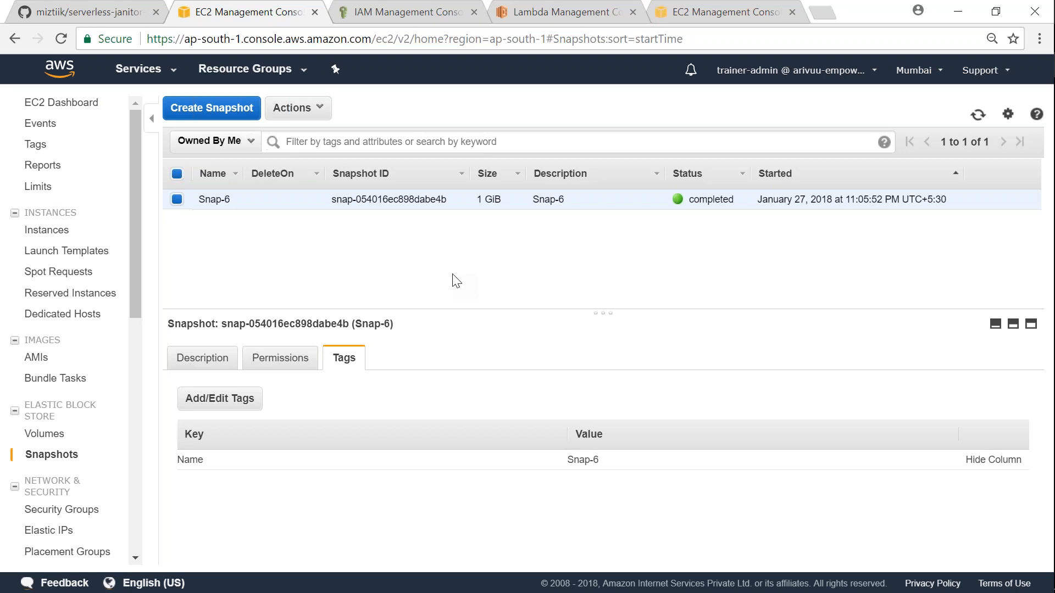
mouse_move(588, 501)
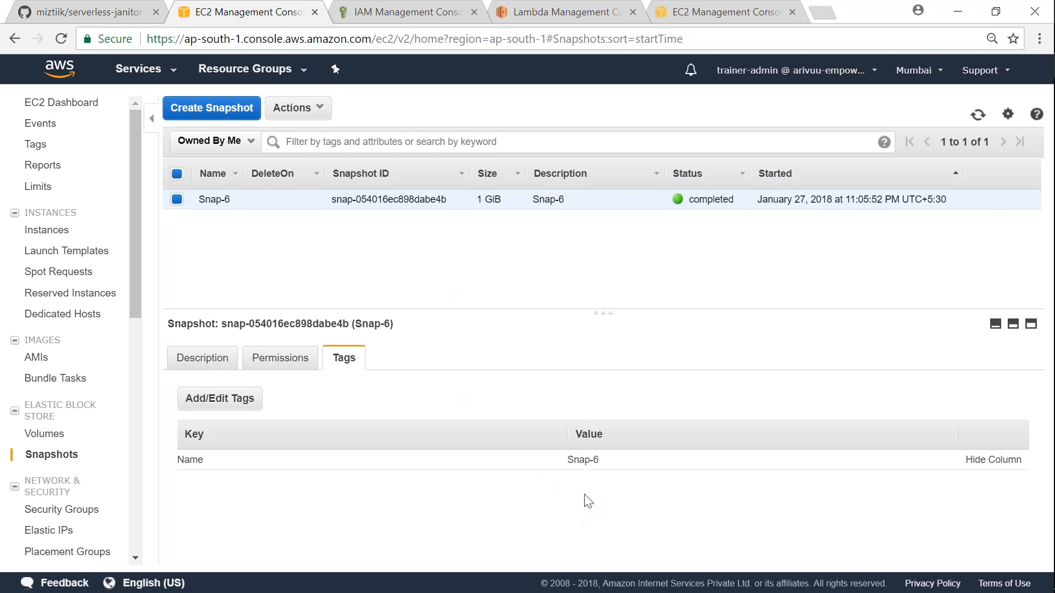